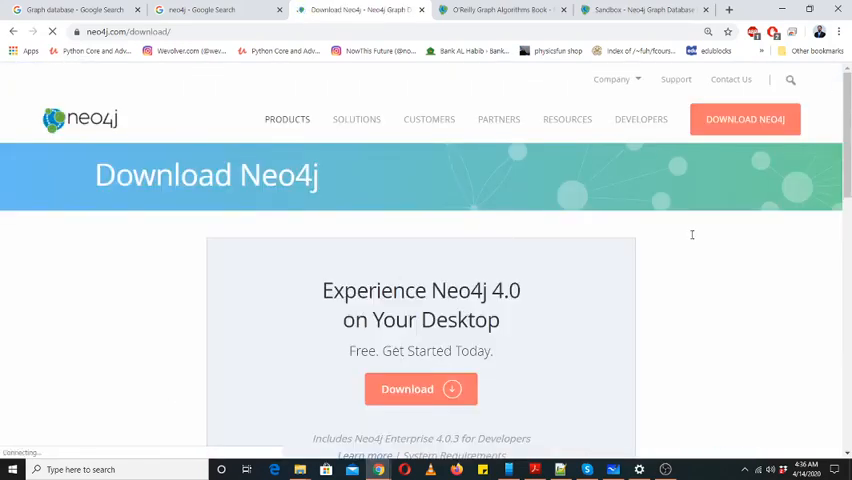
- Open the Neo4j Desktop download form under Experience Neo4j 4.0
{"action": "scroll", "scroll_direction": "down", "scroll_amount": 3}
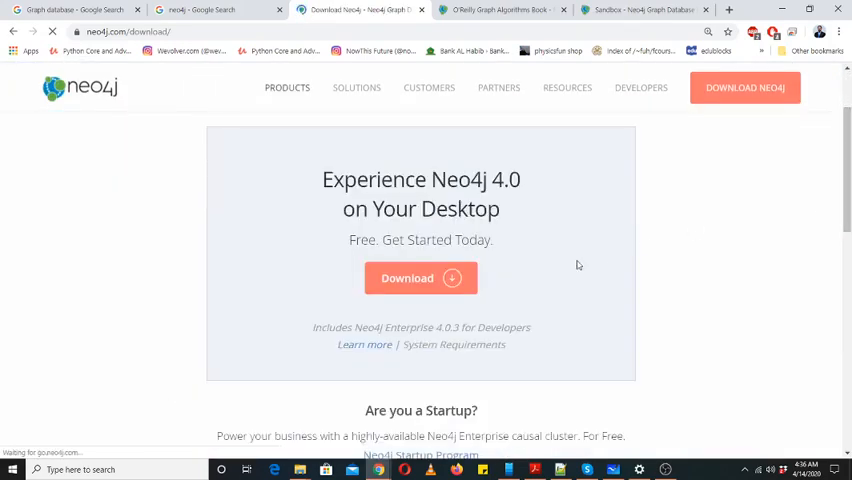
{"action": "left_click", "coordinate": [420, 278]}
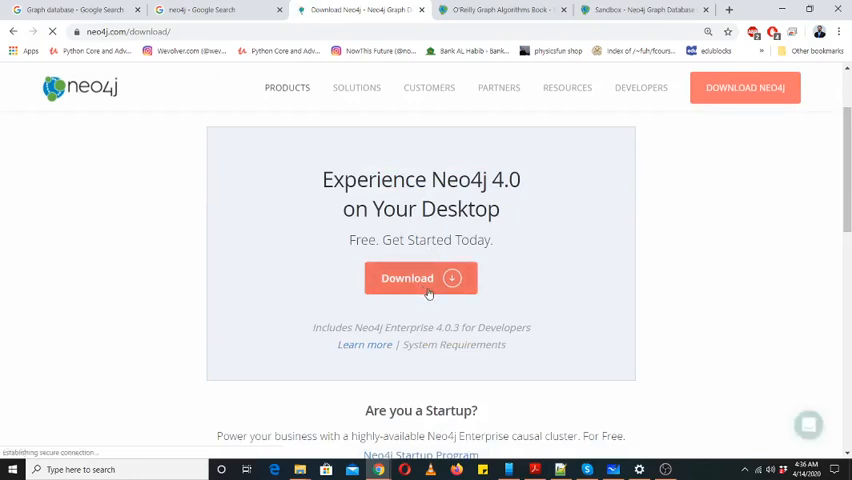
{"action": "left_click", "coordinate": [421, 278]}
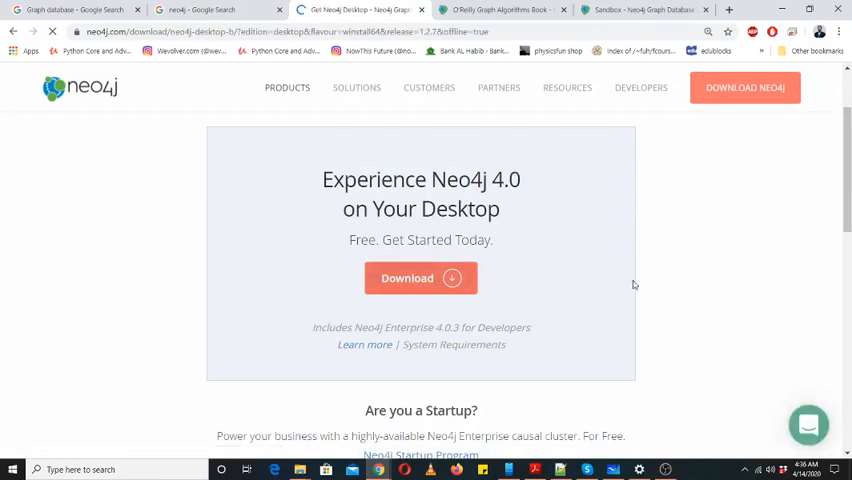
{"action": "left_click", "coordinate": [420, 278]}
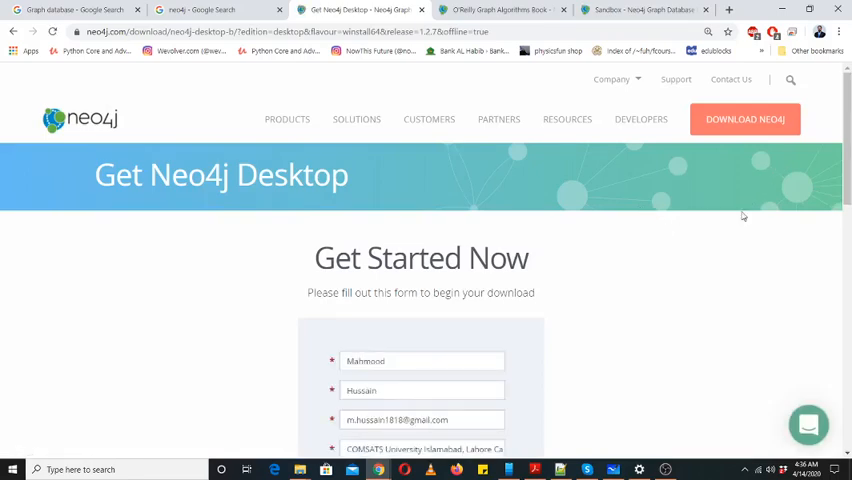
- Submit the prefilled registration form to download Neo4j Desktop
{"action": "scroll", "scroll_direction": "down", "scroll_amount": 3}
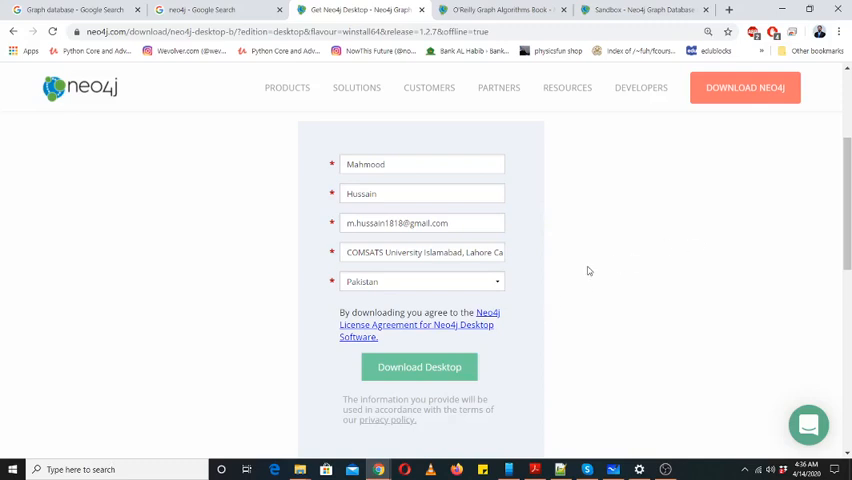
{"action": "scroll", "scroll_direction": "down", "scroll_amount": 3}
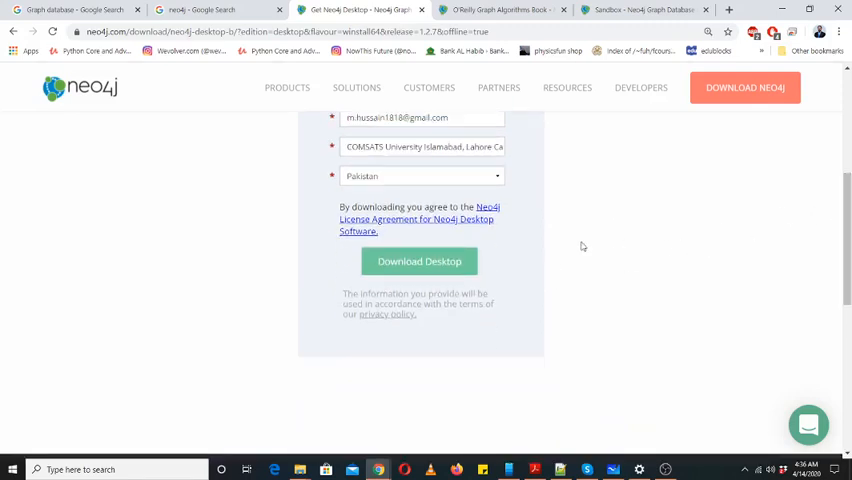
{"action": "left_click", "coordinate": [419, 261]}
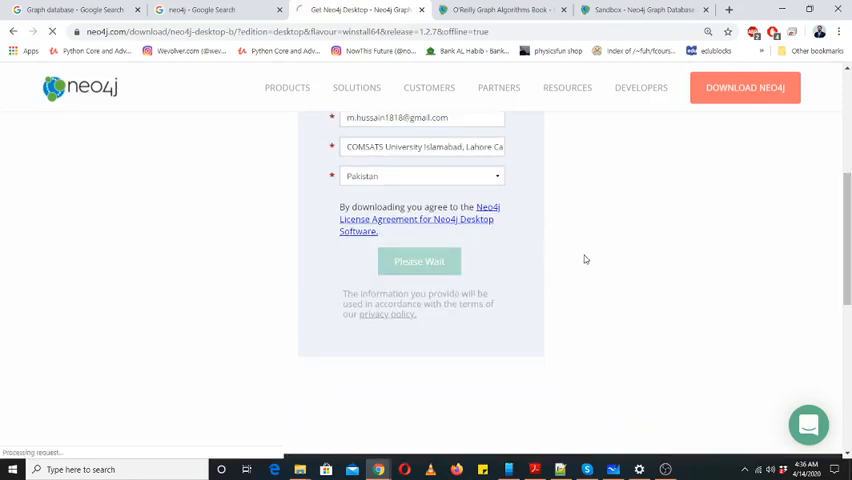
{"action": "left_click", "coordinate": [419, 261]}
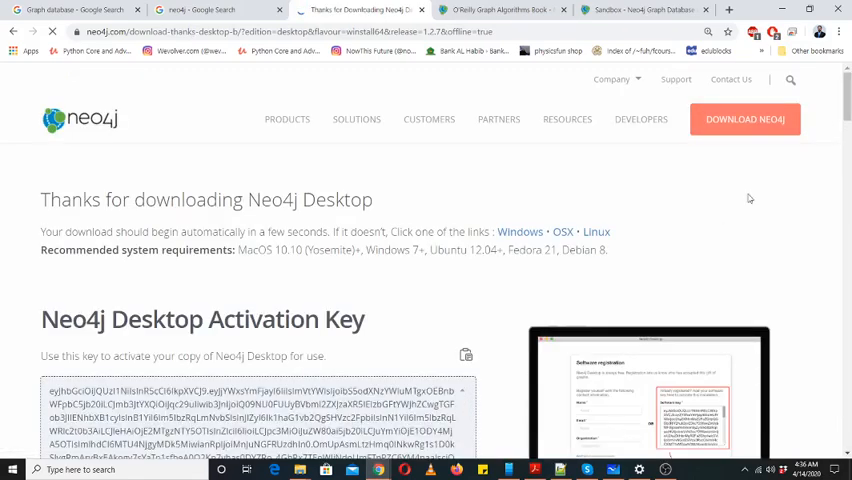
{"action": "scroll", "scroll_direction": "down", "scroll_amount": 3}
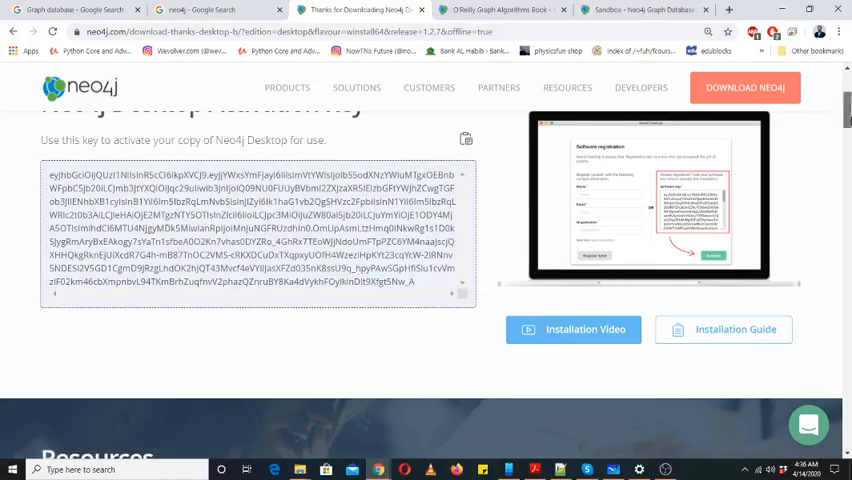
{"action": "scroll", "scroll_direction": "down", "scroll_amount": 3}
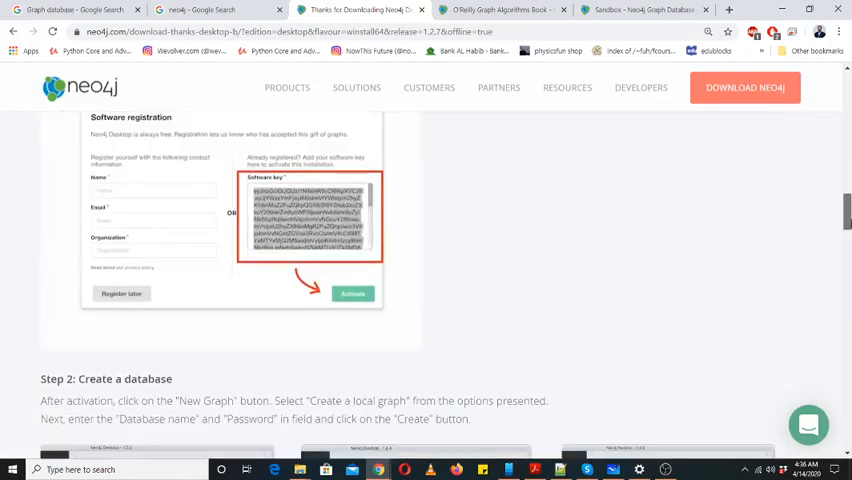
{"action": "scroll", "scroll_direction": "up", "scroll_amount": 3}
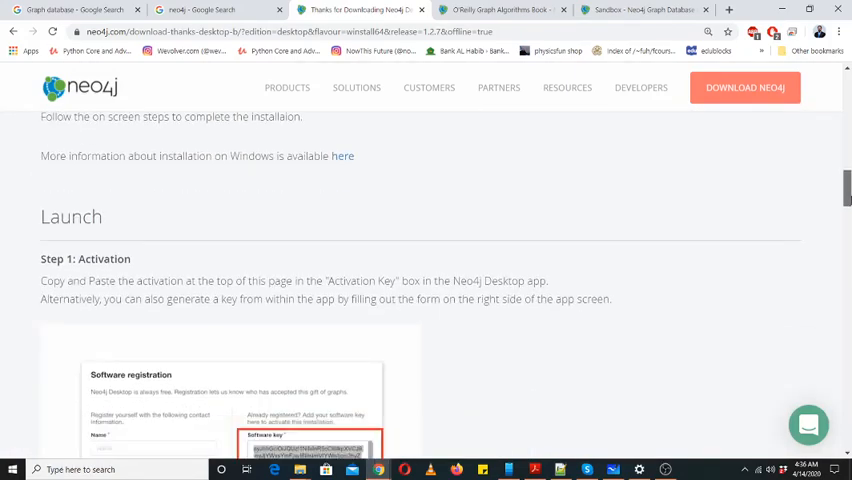
{"action": "scroll", "scroll_direction": "up", "scroll_amount": 3}
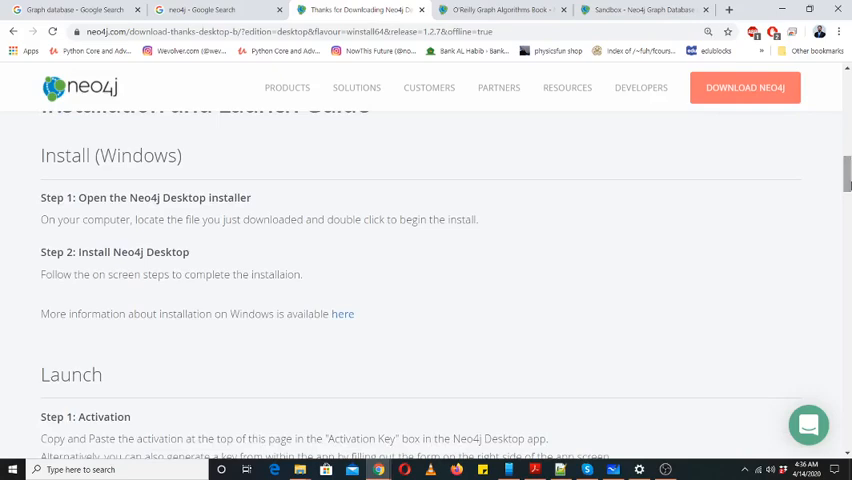
{"action": "mouse_move", "coordinate": [845, 185]}
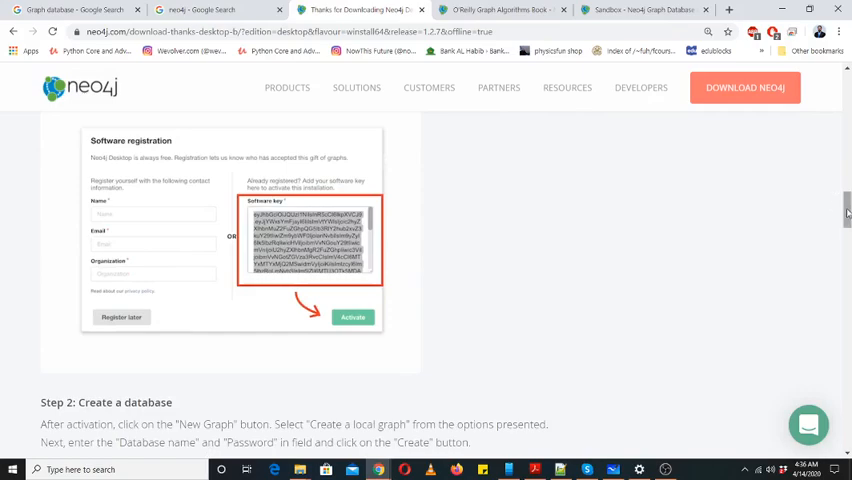
{"action": "scroll", "scroll_direction": "down", "scroll_amount": 3}
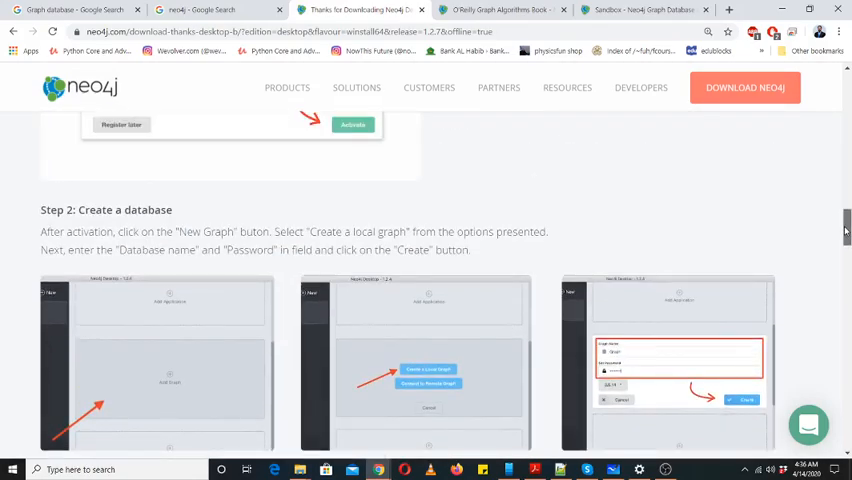
{"action": "scroll", "scroll_direction": "down", "scroll_amount": 3}
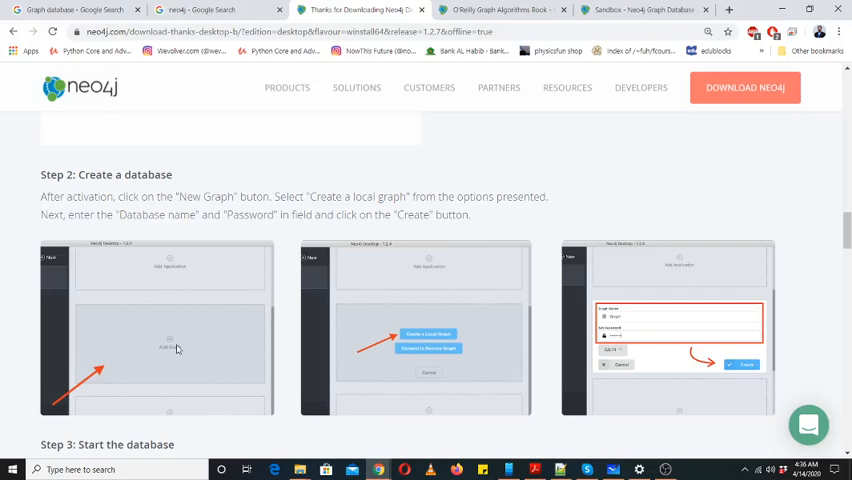
{"action": "mouse_move", "coordinate": [180, 302]}
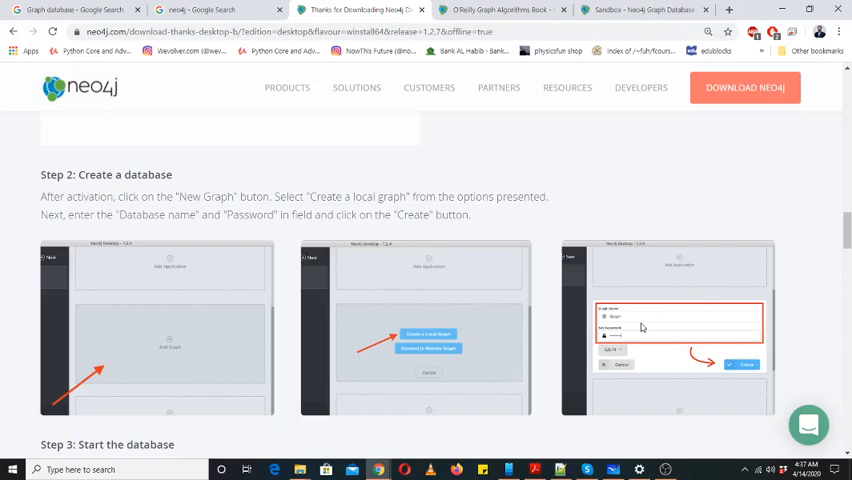
{"action": "mouse_move", "coordinate": [798, 270]}
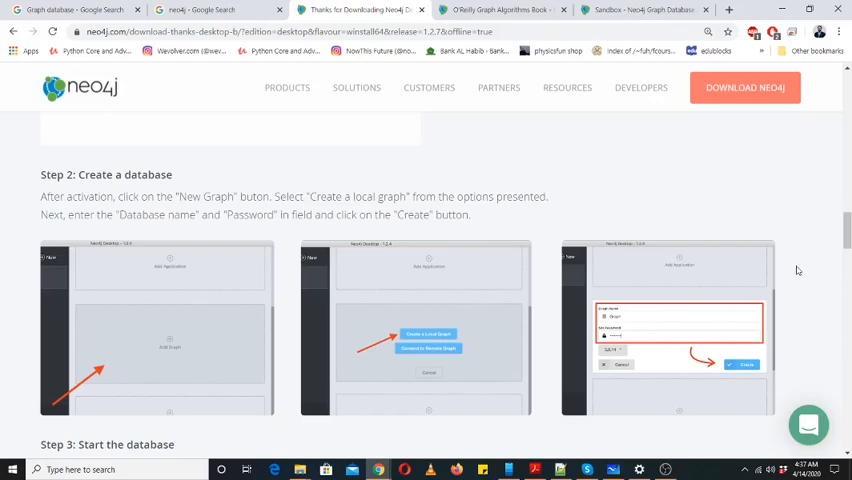
{"action": "scroll", "scroll_direction": "down", "scroll_amount": 3}
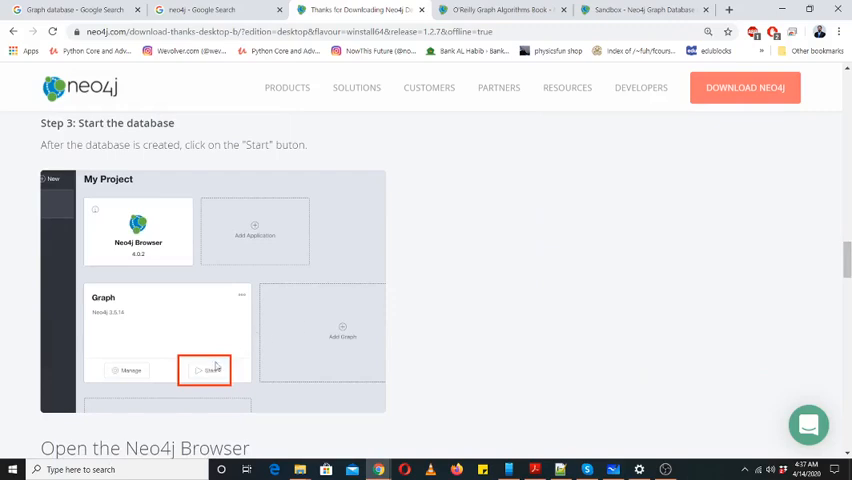
- Scroll the thank-you page down to 'Step 2: Create a database' and reach the Neo4j Sandbox page
{"action": "scroll", "scroll_direction": "down", "scroll_amount": 3}
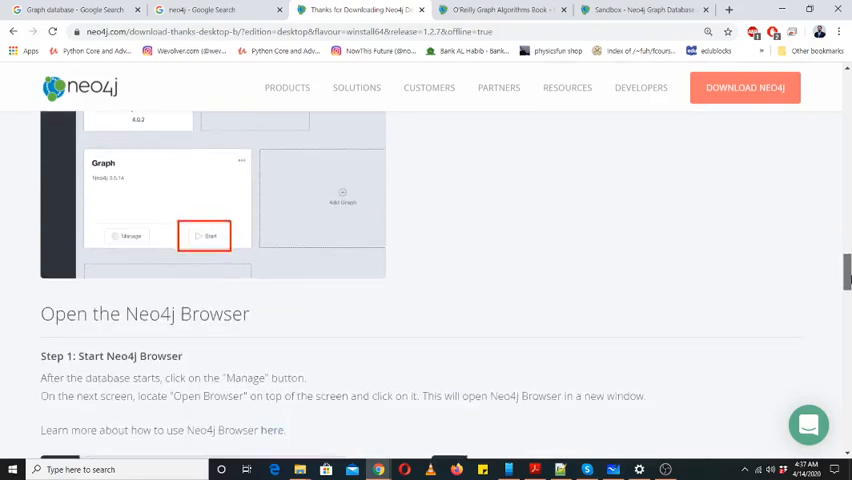
{"action": "scroll", "scroll_direction": "down", "scroll_amount": 3}
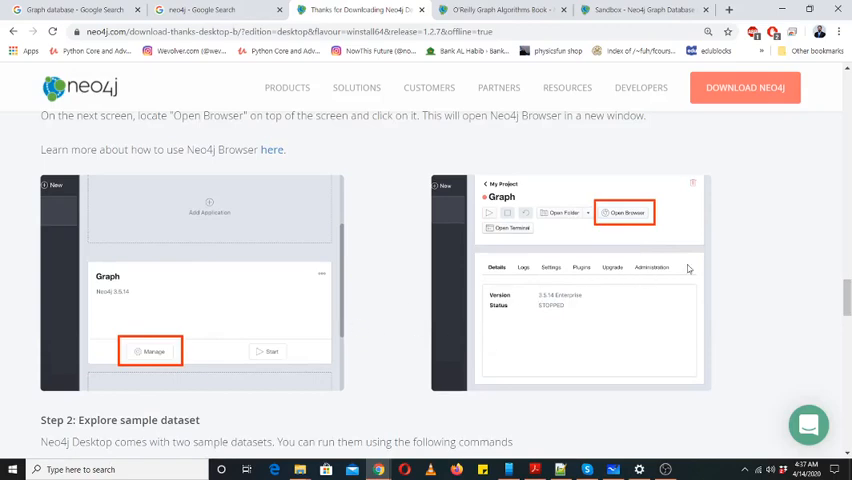
{"action": "scroll", "scroll_direction": "down", "scroll_amount": 3}
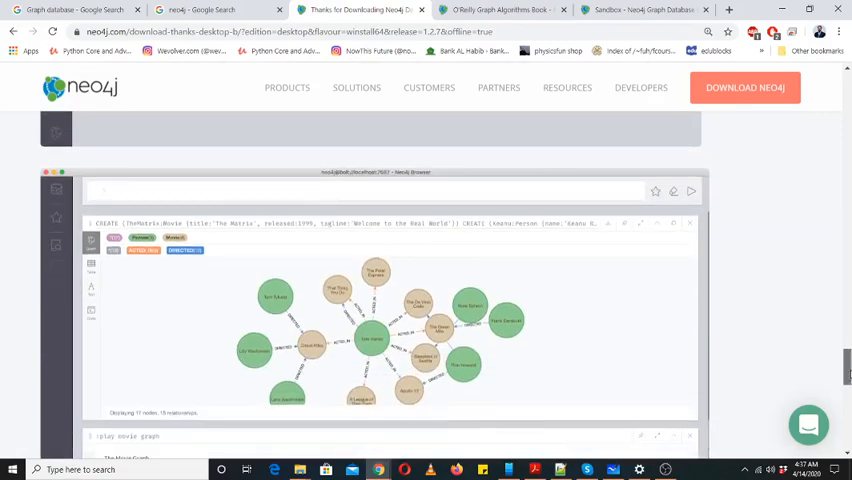
{"action": "scroll", "scroll_direction": "down", "scroll_amount": 3}
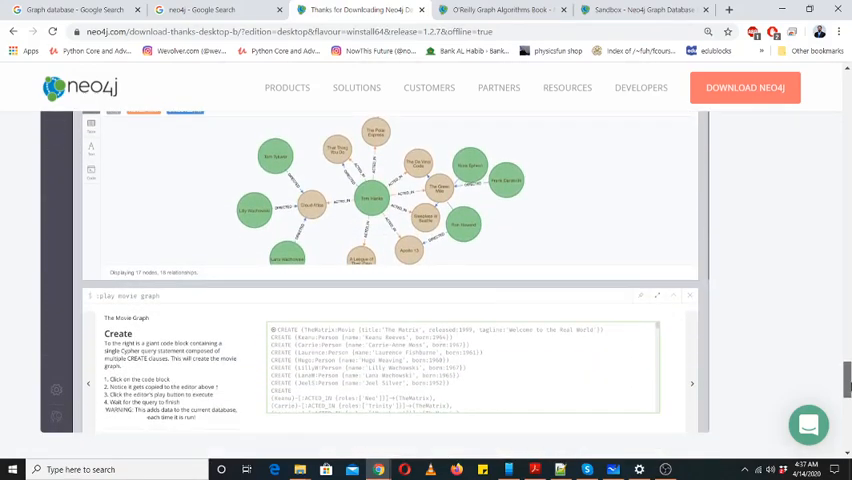
{"action": "scroll", "scroll_direction": "down", "scroll_amount": 3}
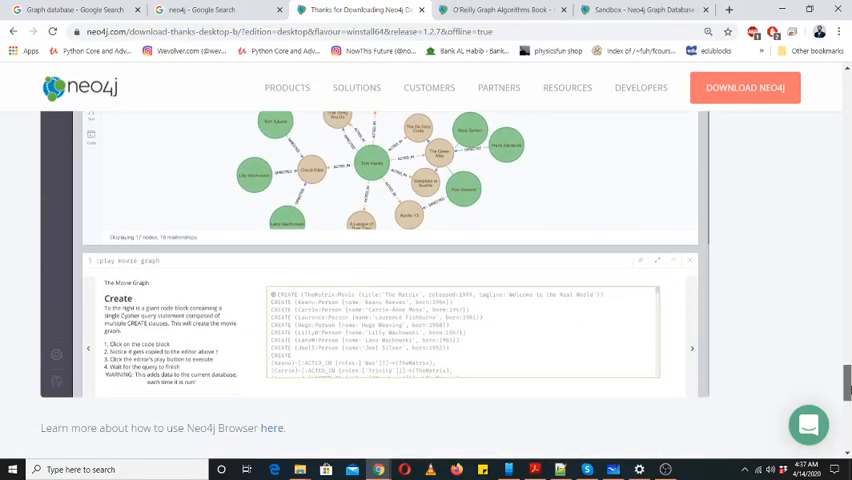
{"action": "scroll", "scroll_direction": "down", "scroll_amount": 3}
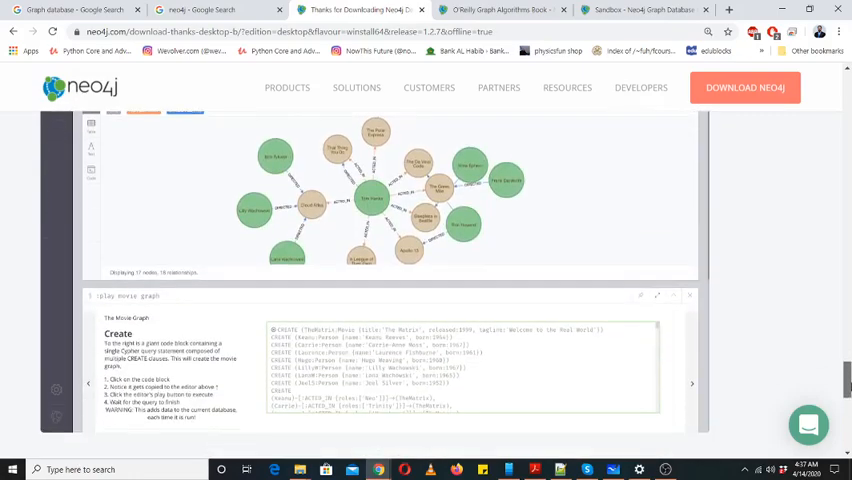
{"action": "scroll", "scroll_direction": "up", "scroll_amount": 3}
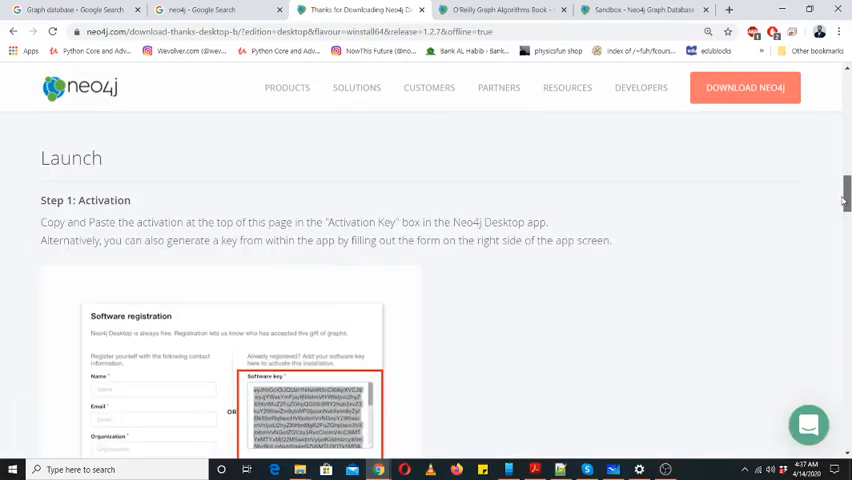
{"action": "scroll", "scroll_direction": "down", "scroll_amount": 3}
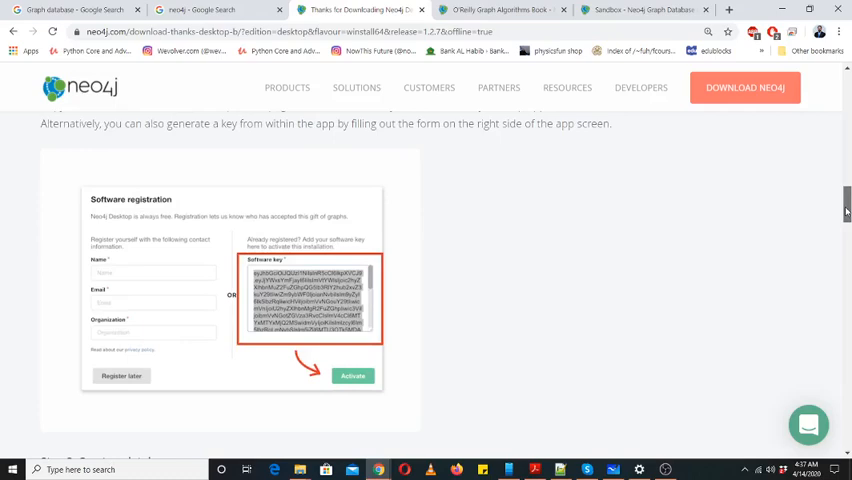
{"action": "scroll", "scroll_direction": "down", "scroll_amount": 3}
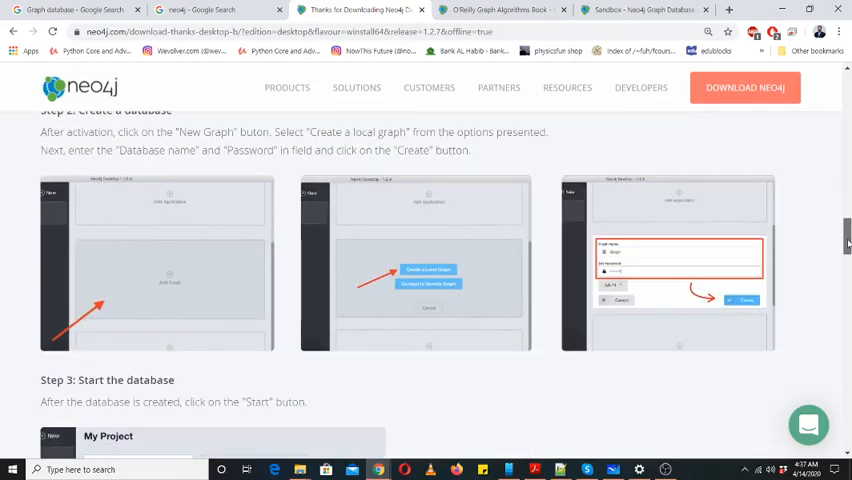
{"action": "scroll", "scroll_direction": "down", "scroll_amount": 3}
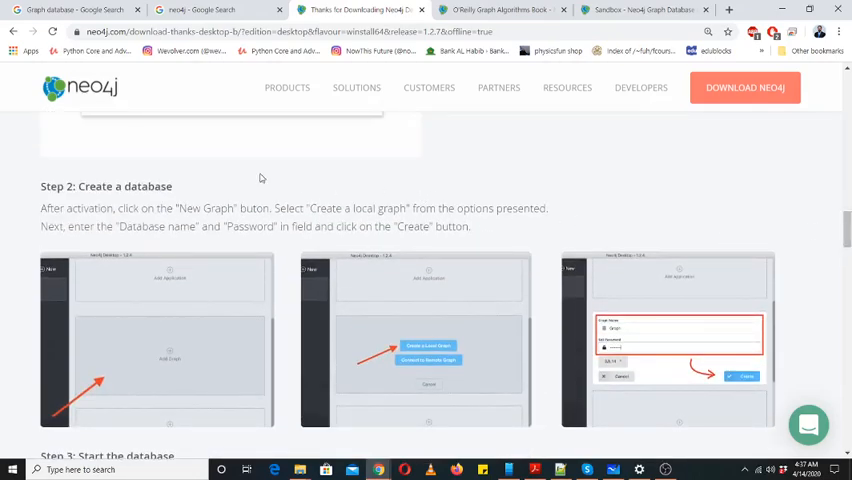
{"action": "mouse_move", "coordinate": [114, 191]}
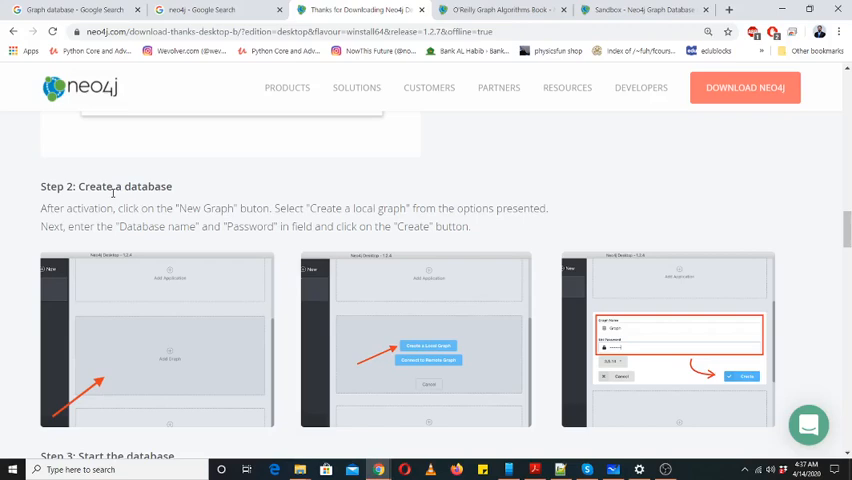
{"action": "left_click", "coordinate": [500, 9]}
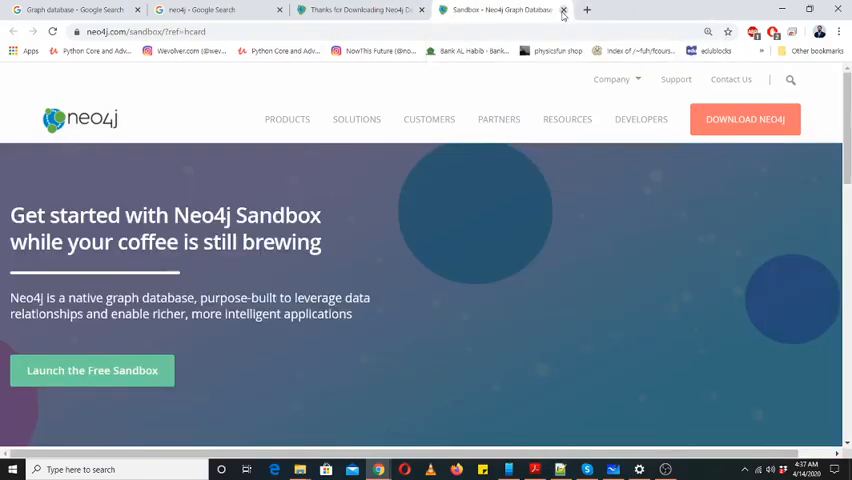
- Close the Neo4j Sandbox tab and search the Start menu for Neo4j Desktop
{"action": "left_click", "coordinate": [563, 10]}
{"action": "type", "text": "ne"}
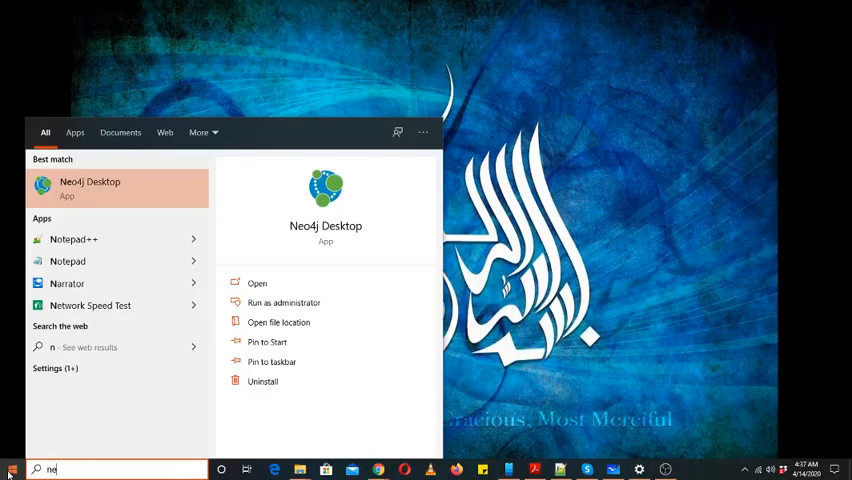
{"action": "type", "text": "o"}
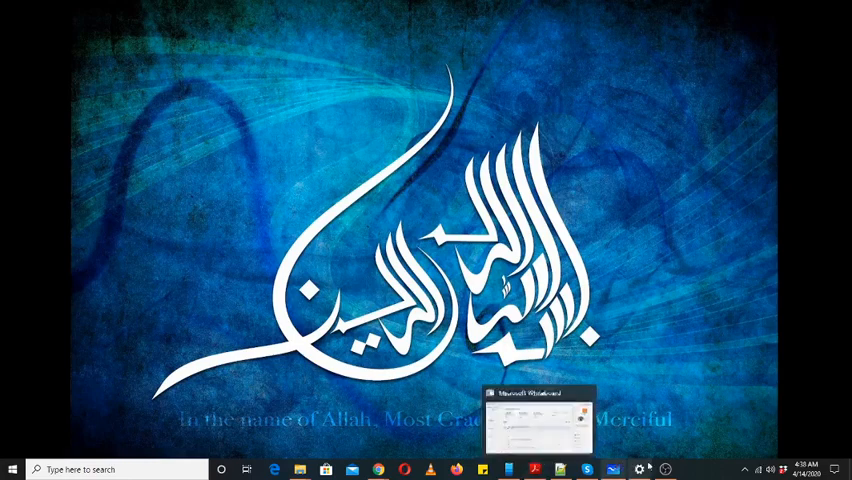
- Launch Task Manager from the taskbar and close the Skype window
{"action": "right_click", "coordinate": [680, 469]}
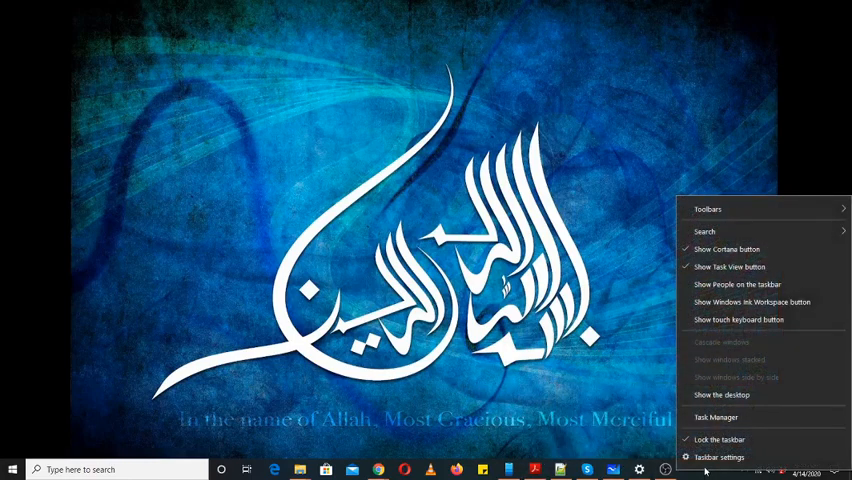
{"action": "left_click", "coordinate": [718, 417]}
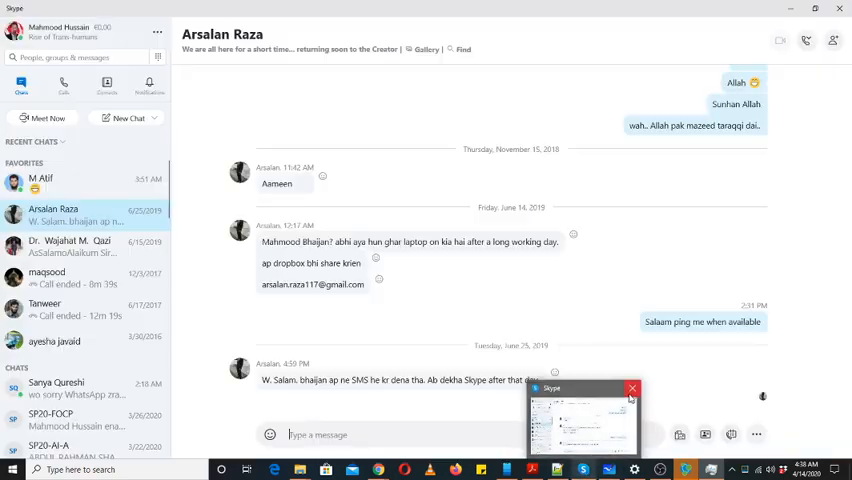
{"action": "left_click", "coordinate": [632, 388]}
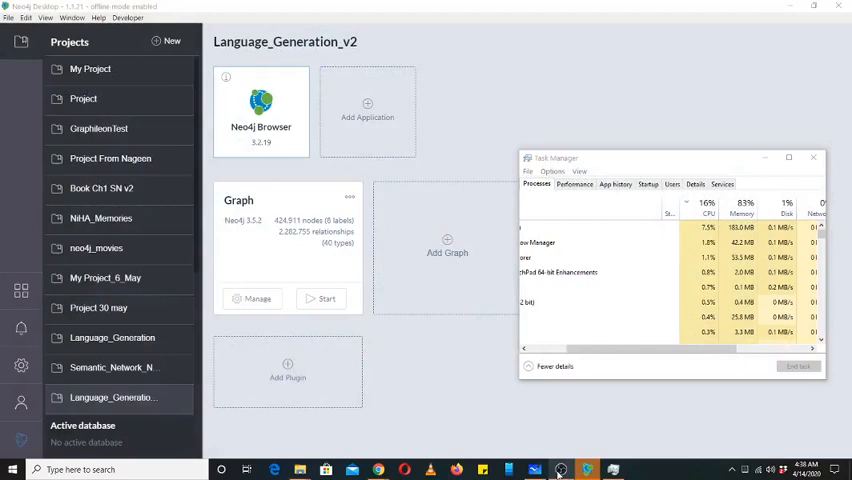
{"action": "mouse_move", "coordinate": [560, 469]}
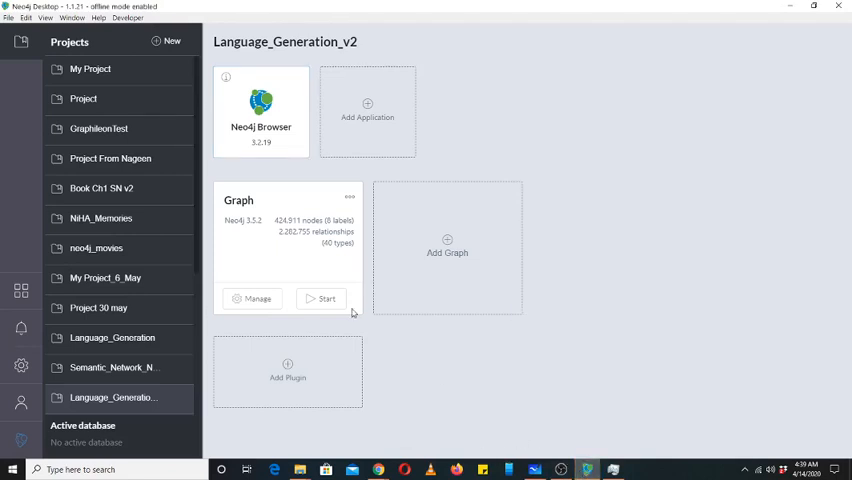
{"action": "mouse_move", "coordinate": [106, 42]}
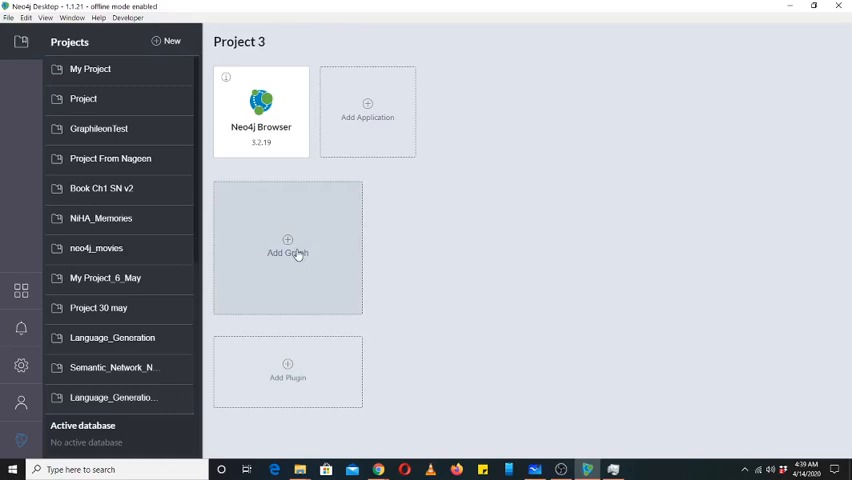
- Create a local graph named SocialNetwork_AI_LAB with a password in Project 3
{"action": "left_click", "coordinate": [288, 252]}
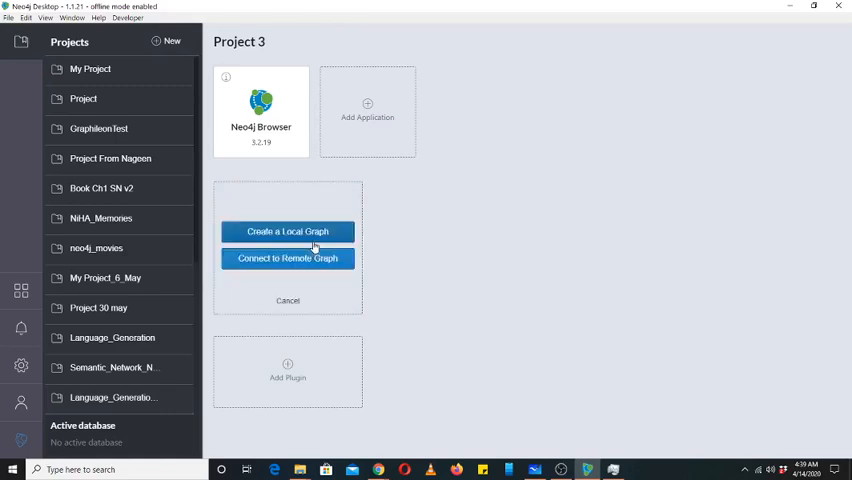
{"action": "left_click", "coordinate": [287, 231]}
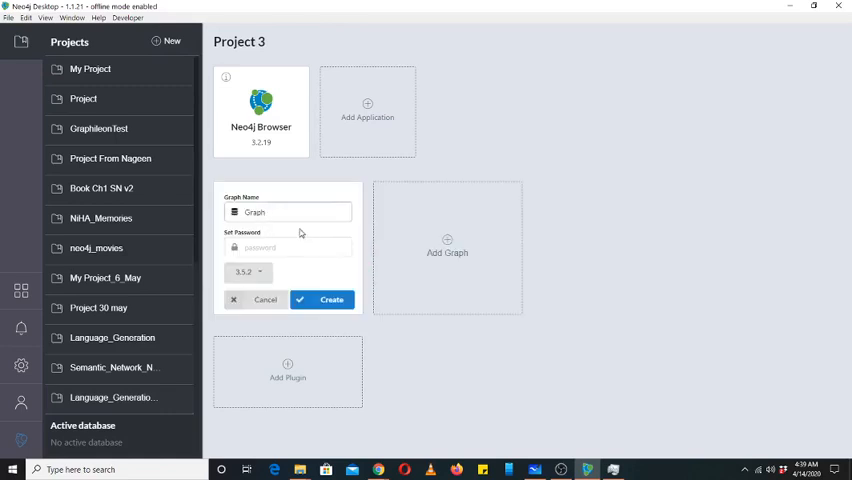
{"action": "left_click", "coordinate": [290, 212]}
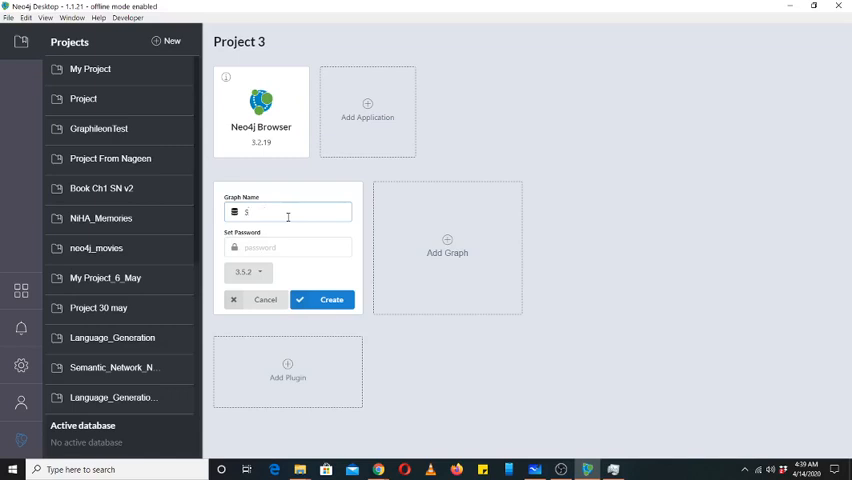
{"action": "type", "text": "SocialNetwork"}
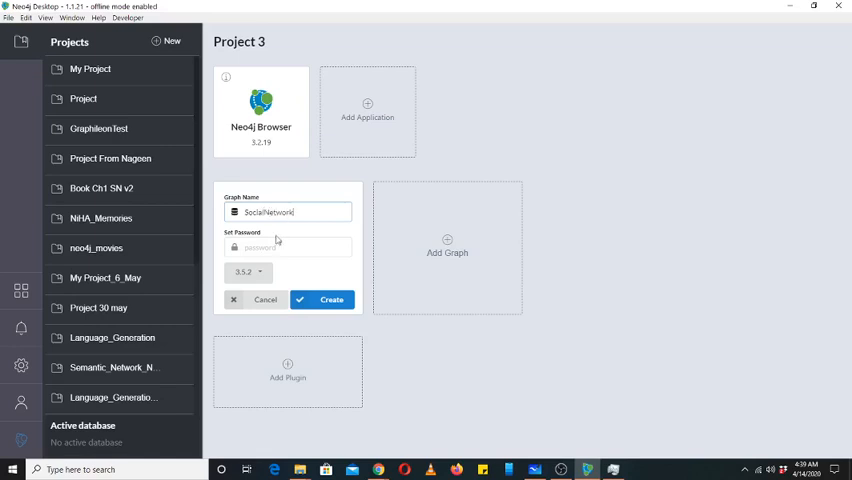
{"action": "left_click", "coordinate": [290, 247]}
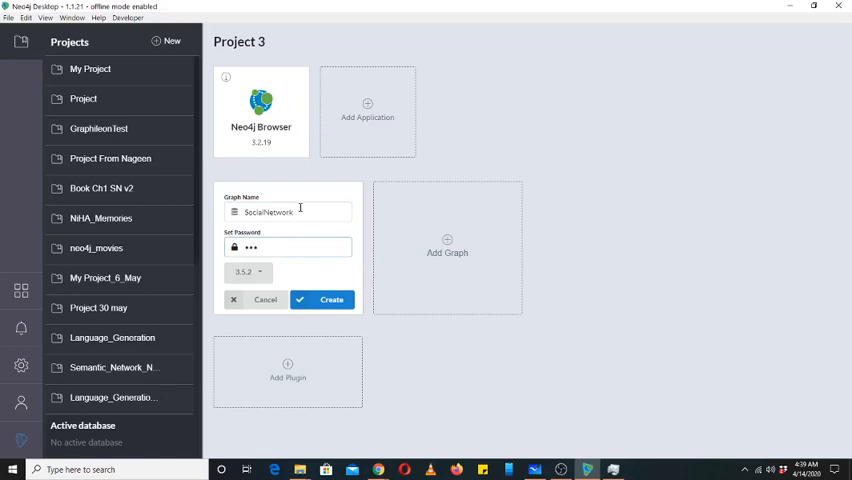
{"action": "type", "text": "_"}
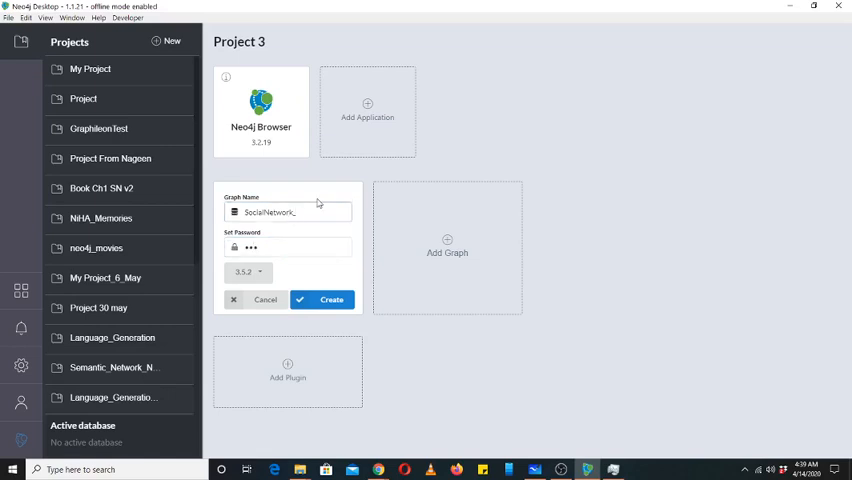
{"action": "type", "text": "AI_"}
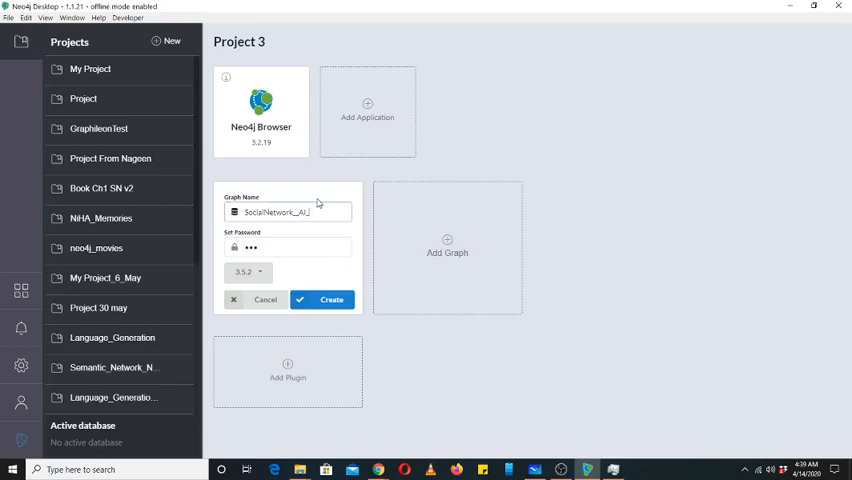
{"action": "type", "text": "LAB"}
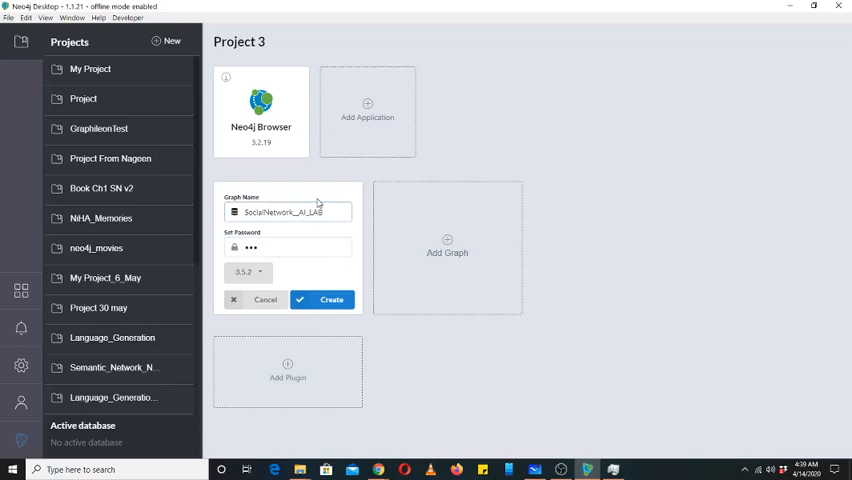
{"action": "left_click", "coordinate": [287, 247]}
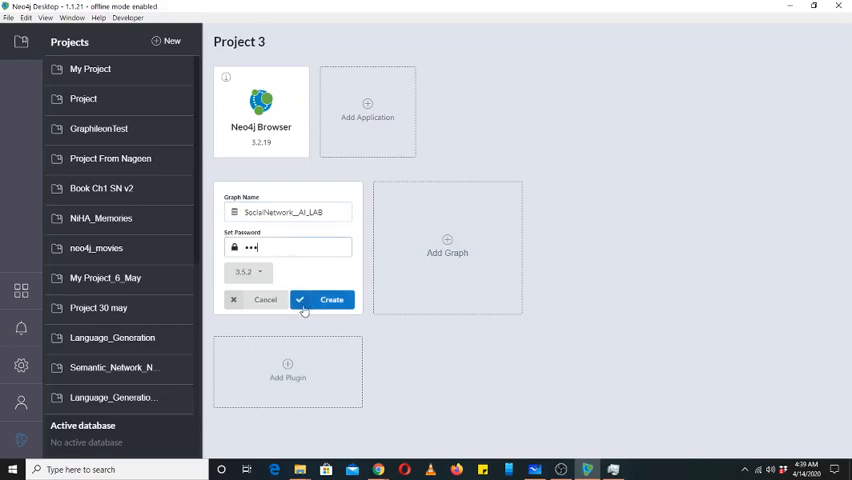
{"action": "left_click", "coordinate": [331, 299]}
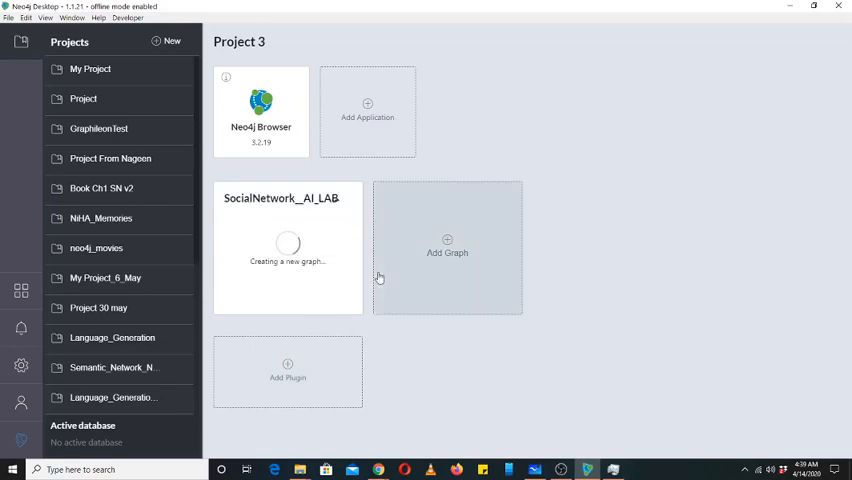
{"action": "mouse_move", "coordinate": [358, 251]}
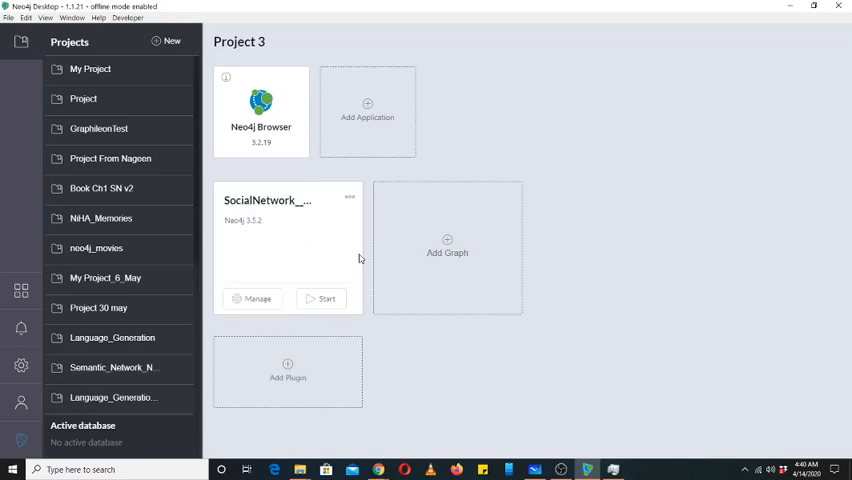
{"action": "mouse_move", "coordinate": [289, 276]}
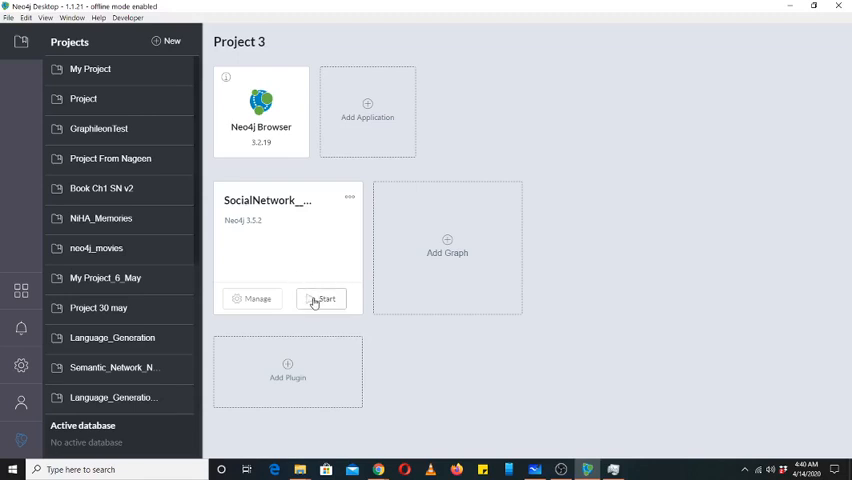
{"action": "mouse_move", "coordinate": [257, 305]}
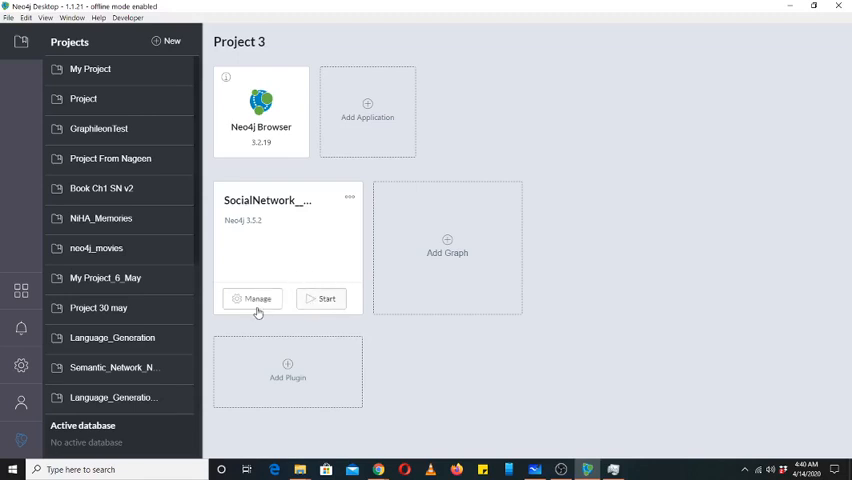
- Start the newly created SocialNetwork_AI_LAB graph
{"action": "left_click", "coordinate": [326, 298]}
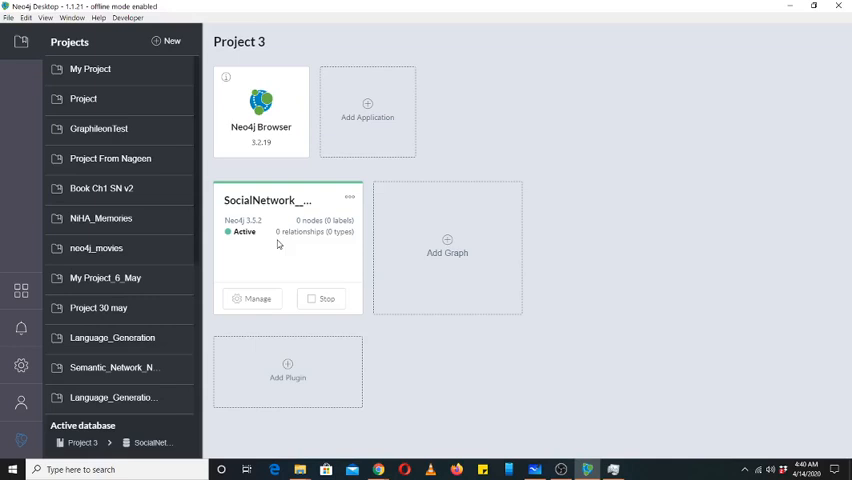
- Open SocialNetwork_AI_LAB details to confirm localhost and ports 7687, 7474, 7473
{"action": "left_click", "coordinate": [253, 298]}
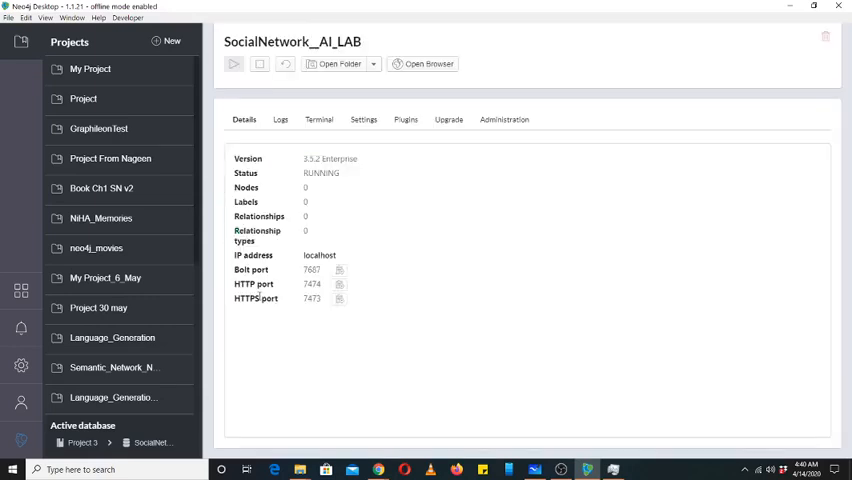
{"action": "mouse_move", "coordinate": [385, 204]}
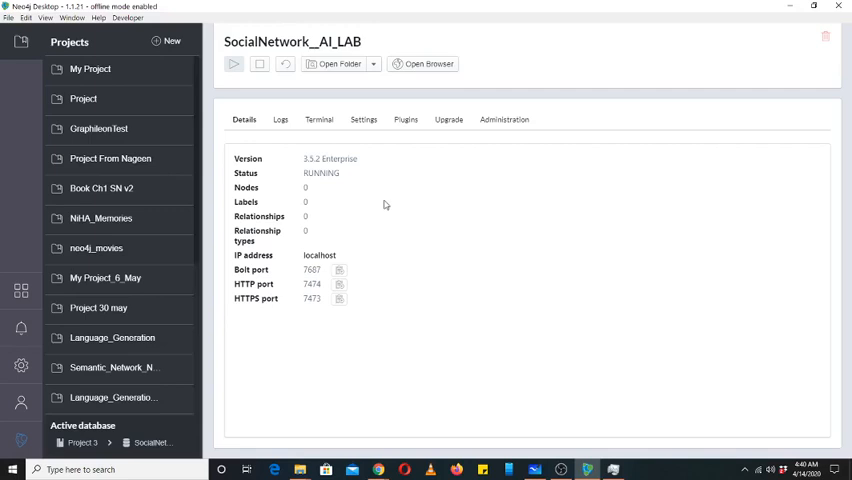
{"action": "mouse_move", "coordinate": [349, 212]}
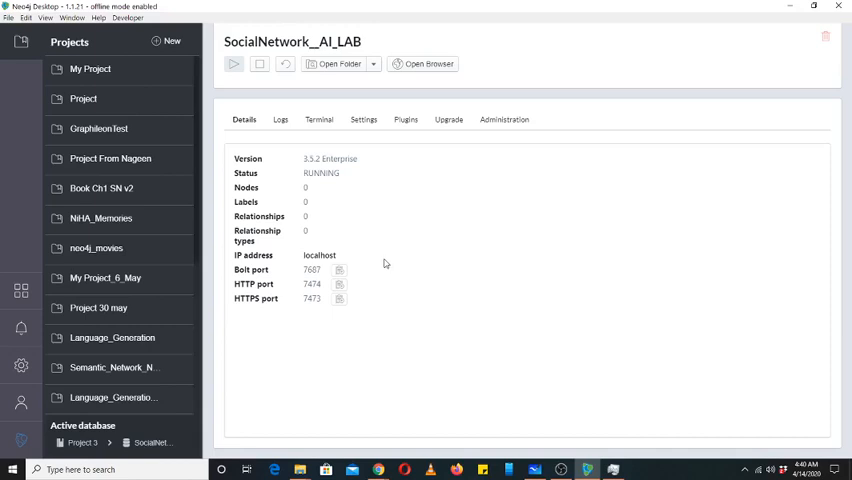
{"action": "mouse_move", "coordinate": [352, 256]}
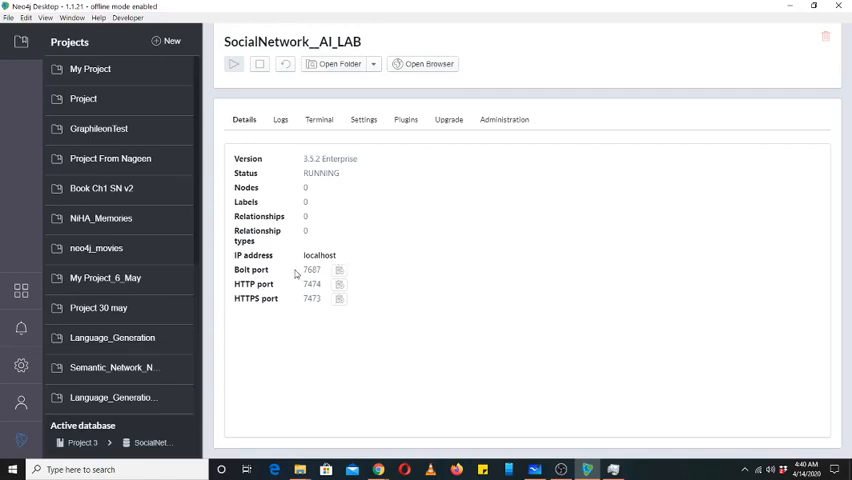
{"action": "mouse_move", "coordinate": [526, 205]}
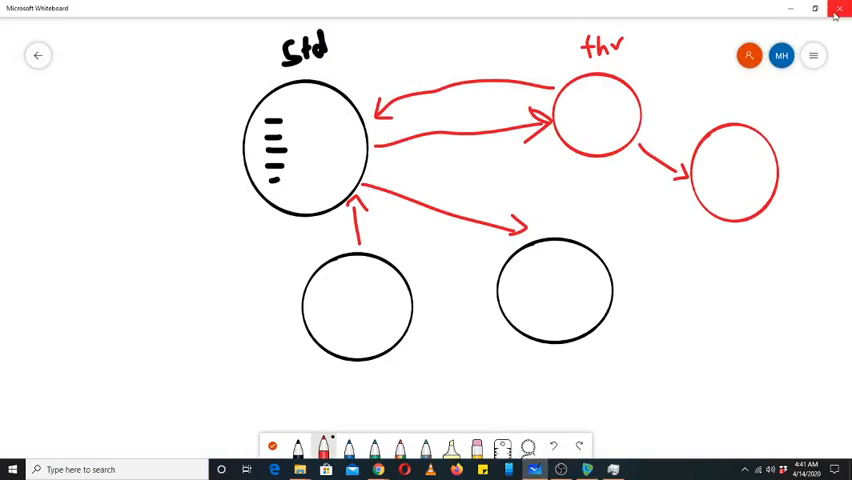
- Clear the whiteboard canvas and handwrite the address 127.0.0.1:7474
{"action": "left_click", "coordinate": [813, 55]}
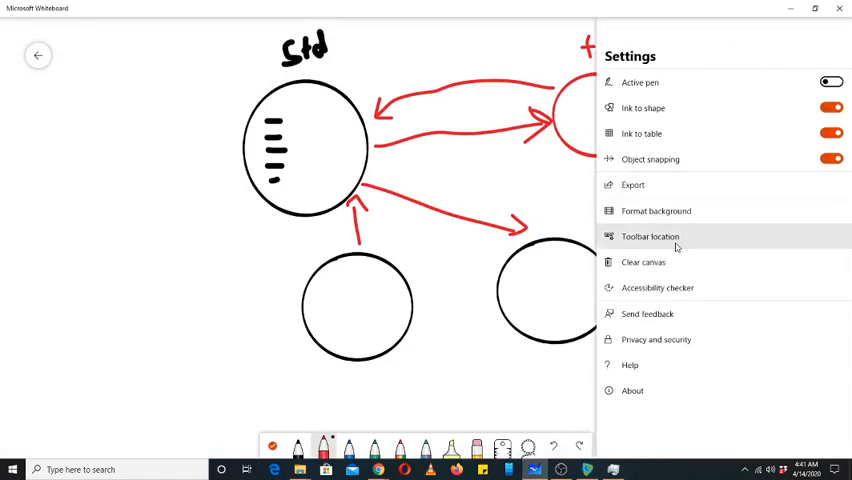
{"action": "mouse_move", "coordinate": [650, 261]}
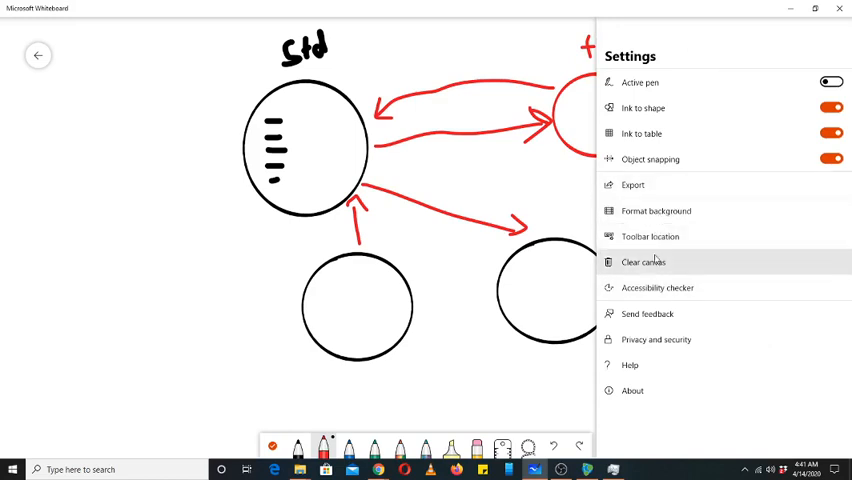
{"action": "left_click", "coordinate": [643, 261]}
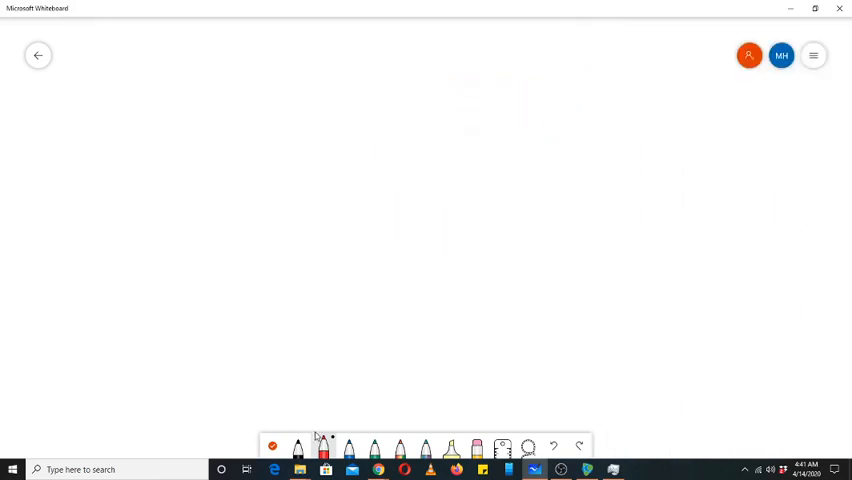
{"action": "left_click_drag", "start_coordinate": [250, 155], "coordinate": [250, 215]}
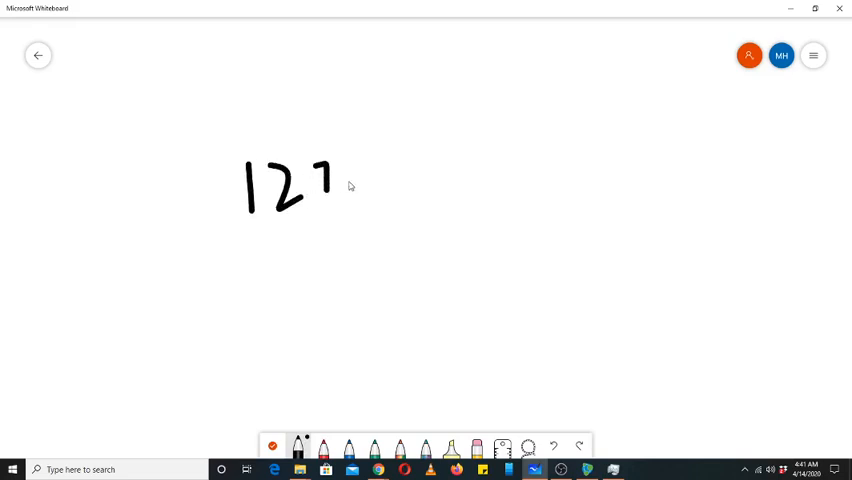
{"action": "left_click_drag", "start_coordinate": [350, 180], "coordinate": [390, 165]}
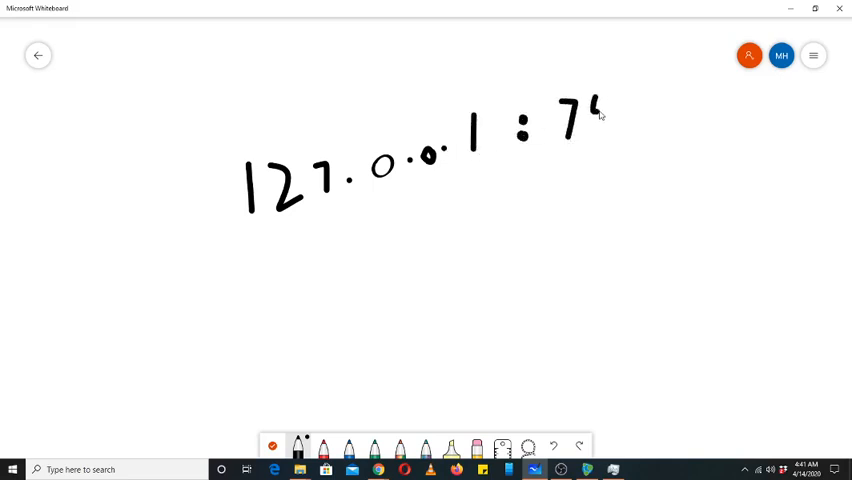
{"action": "left_click_drag", "start_coordinate": [595, 105], "coordinate": [625, 120]}
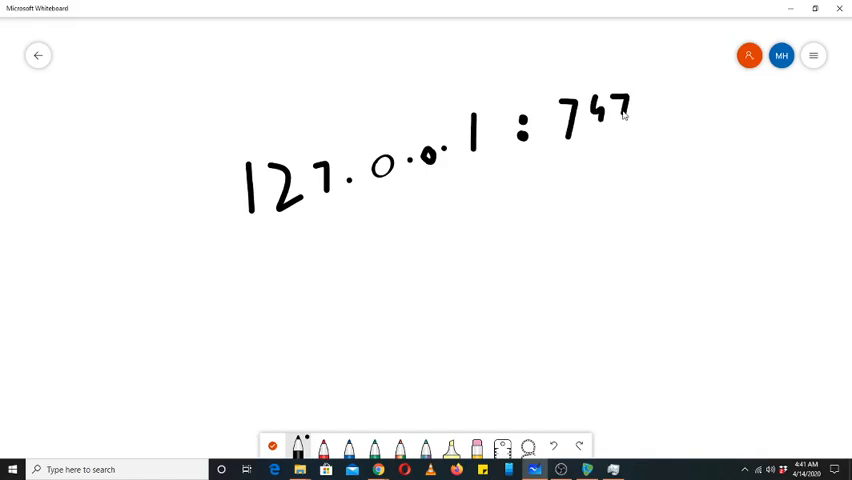
{"action": "left_click_drag", "start_coordinate": [630, 115], "coordinate": [645, 130]}
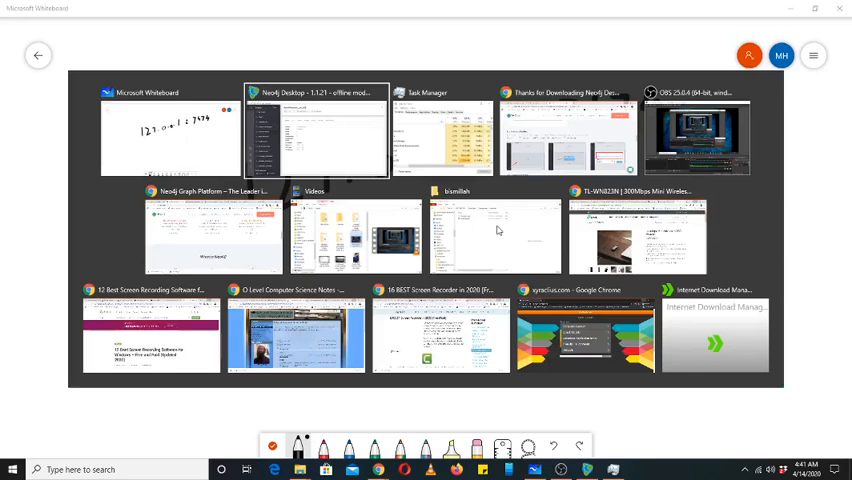
{"action": "left_click", "coordinate": [315, 135]}
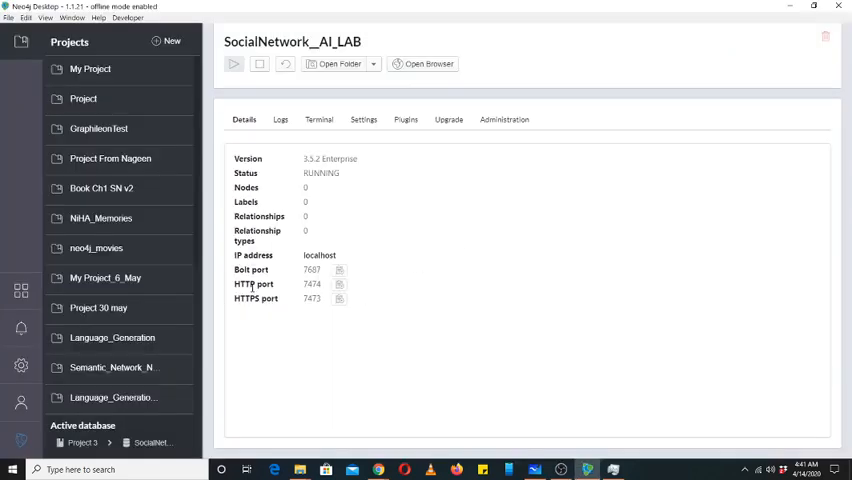
{"action": "mouse_move", "coordinate": [304, 302]}
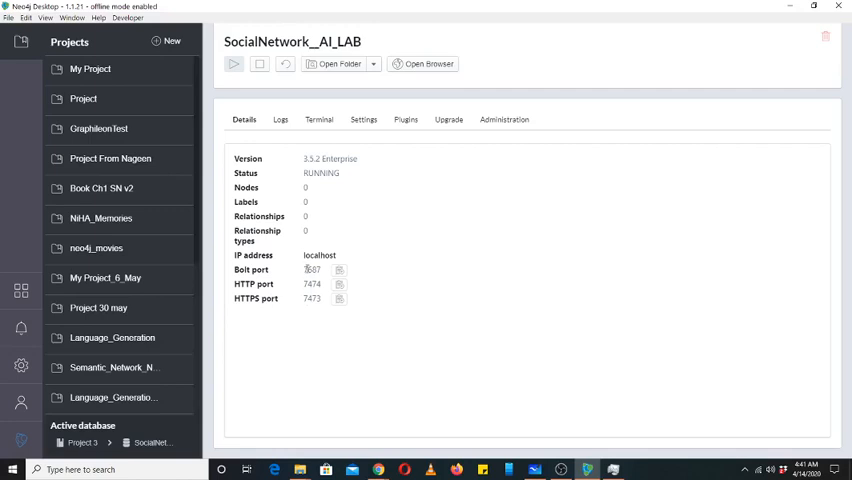
{"action": "double_click", "coordinate": [312, 269]}
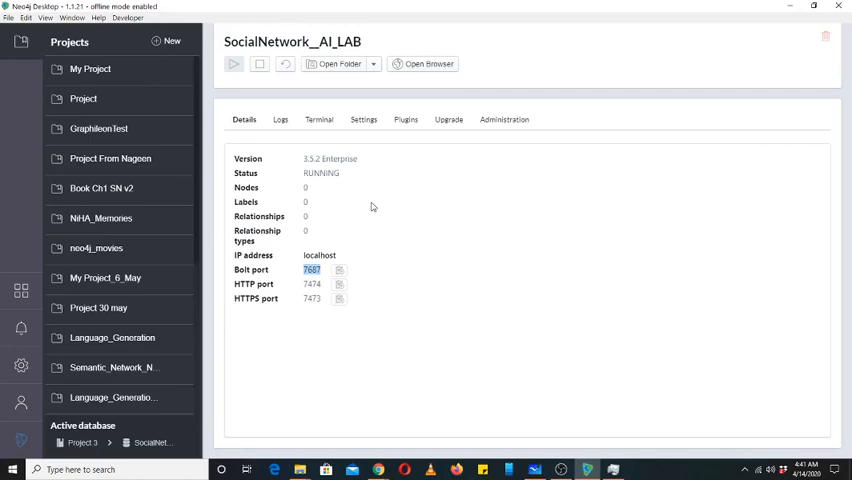
{"action": "mouse_move", "coordinate": [401, 187]}
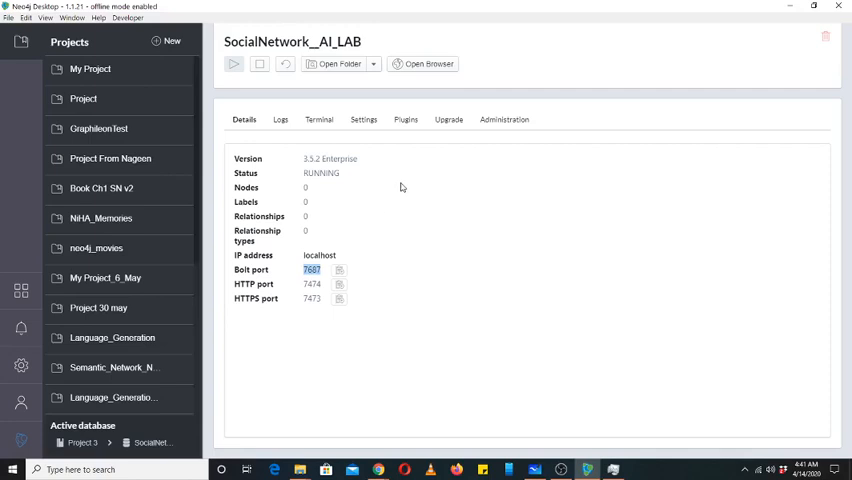
{"action": "mouse_move", "coordinate": [377, 201]}
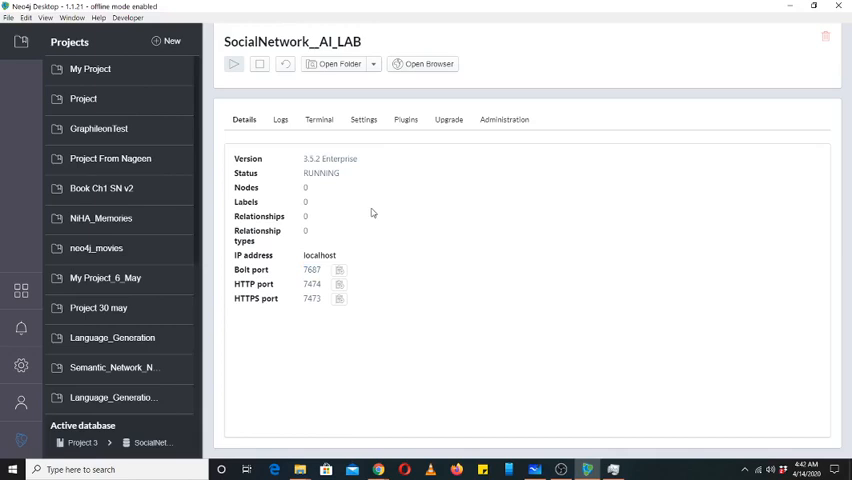
{"action": "mouse_move", "coordinate": [325, 177]}
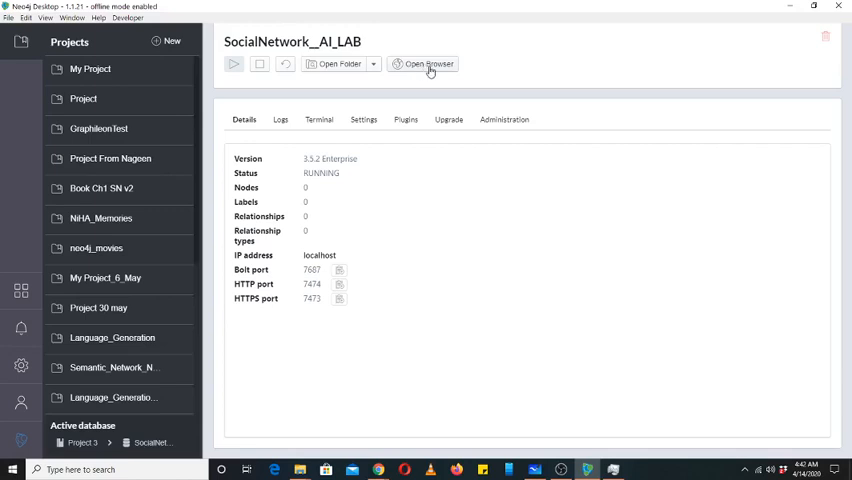
{"action": "mouse_move", "coordinate": [420, 68]}
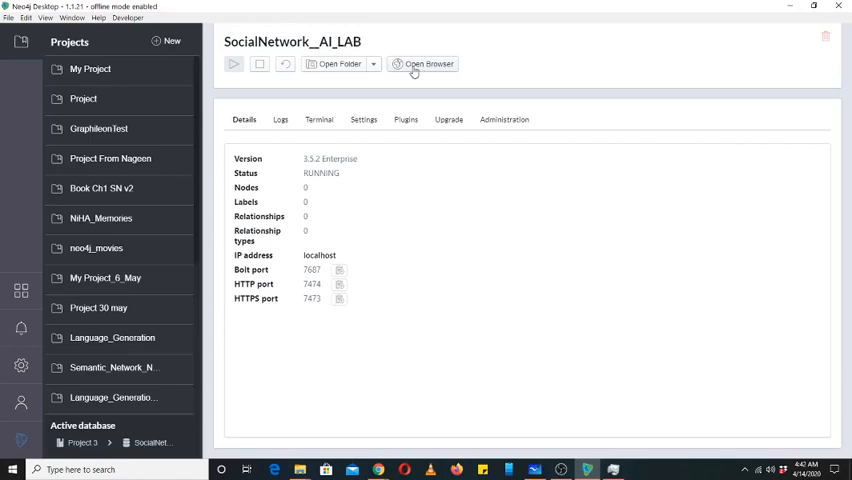
- Open the running database in Neo4j Browser, connected to bolt://localhost:7687
{"action": "left_click", "coordinate": [428, 64]}
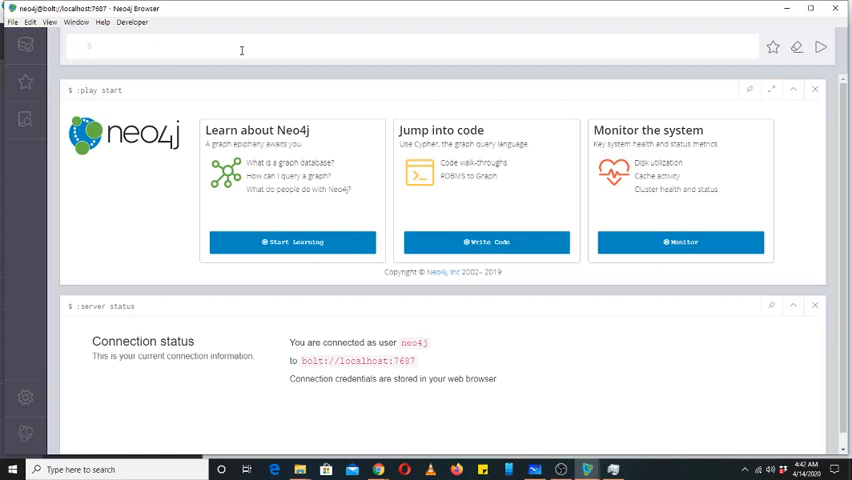
{"action": "mouse_move", "coordinate": [366, 220]}
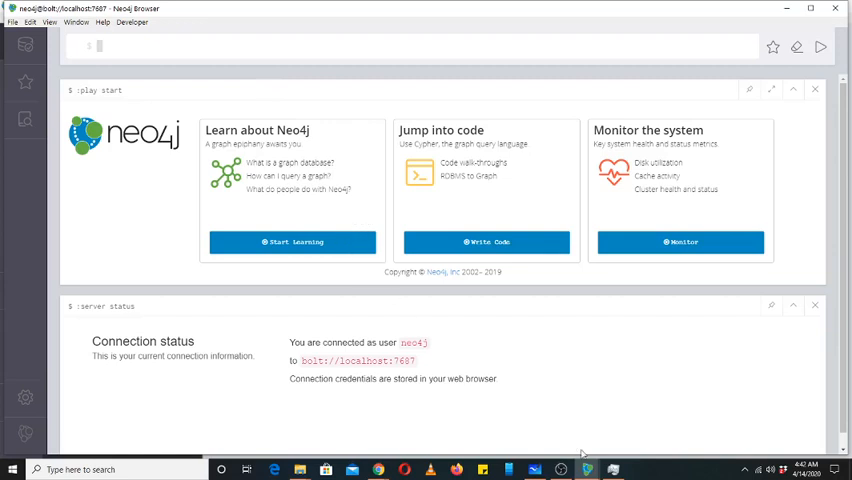
{"action": "mouse_move", "coordinate": [534, 468]}
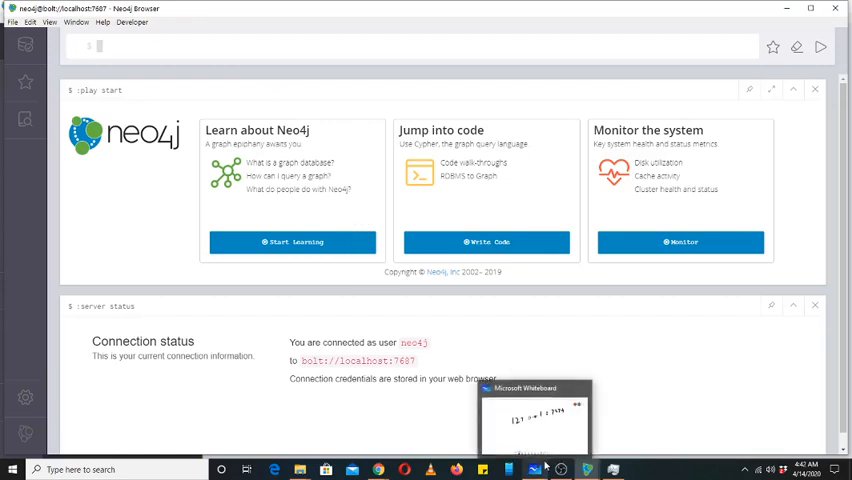
- Switch to Whiteboard and handwrite 'Cypher' beneath 127.0.0.1:7474
{"action": "left_click", "coordinate": [535, 420]}
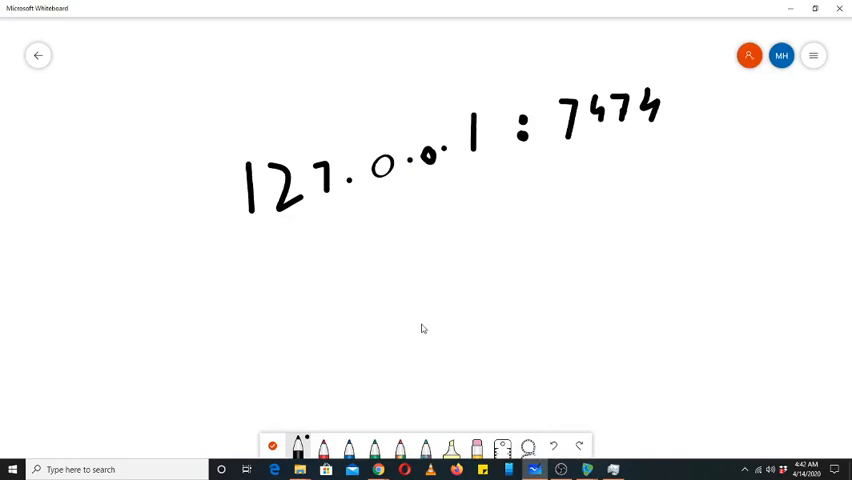
{"action": "mouse_move", "coordinate": [380, 326]}
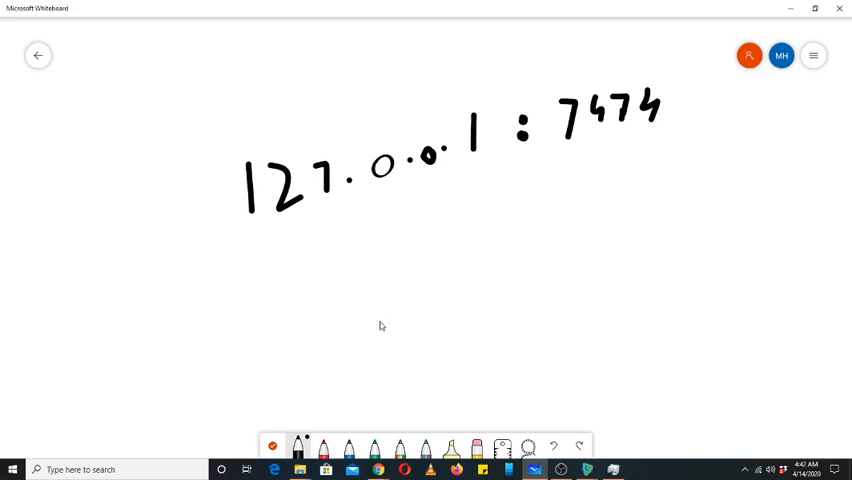
{"action": "mouse_move", "coordinate": [374, 303]}
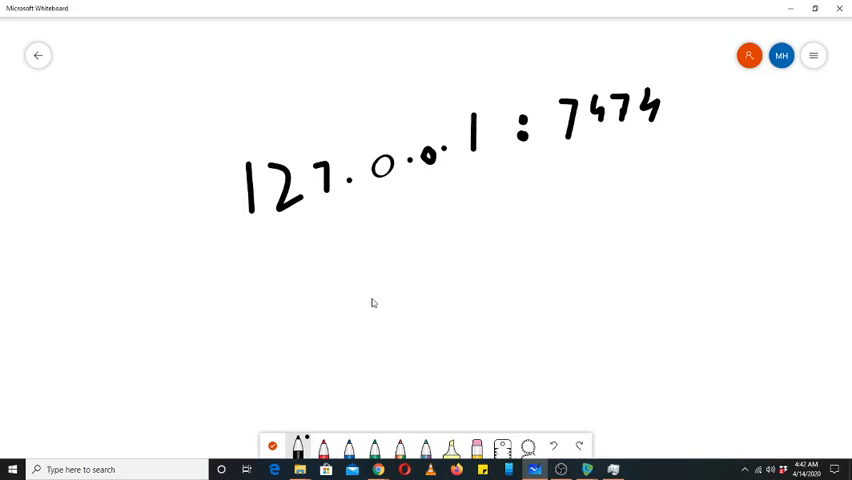
{"action": "mouse_move", "coordinate": [343, 291]}
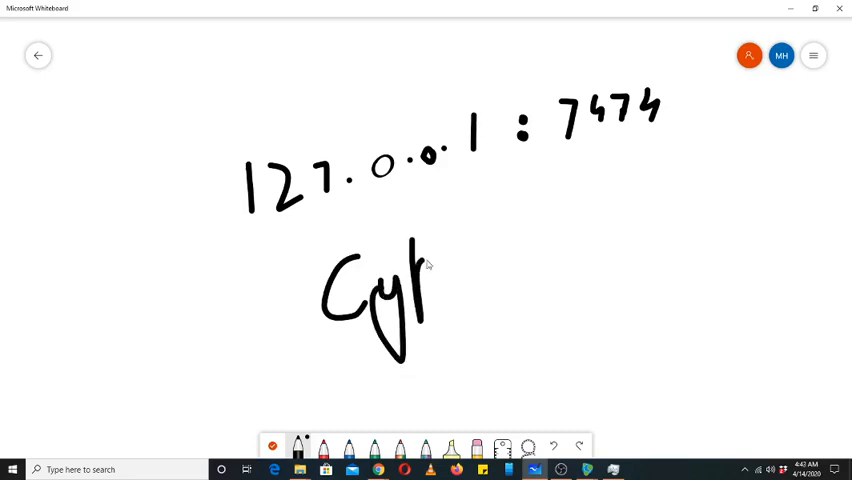
{"action": "left_click_drag", "start_coordinate": [430, 260], "coordinate": [490, 250]}
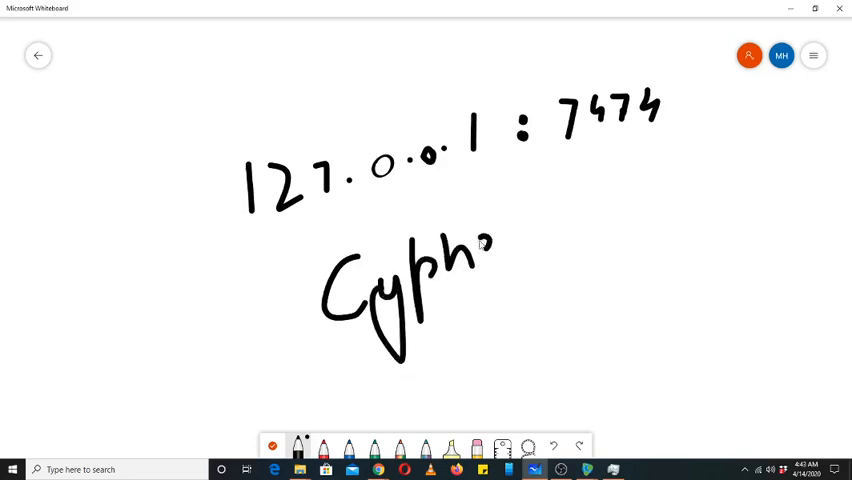
{"action": "left_click_drag", "start_coordinate": [480, 240], "coordinate": [520, 250]}
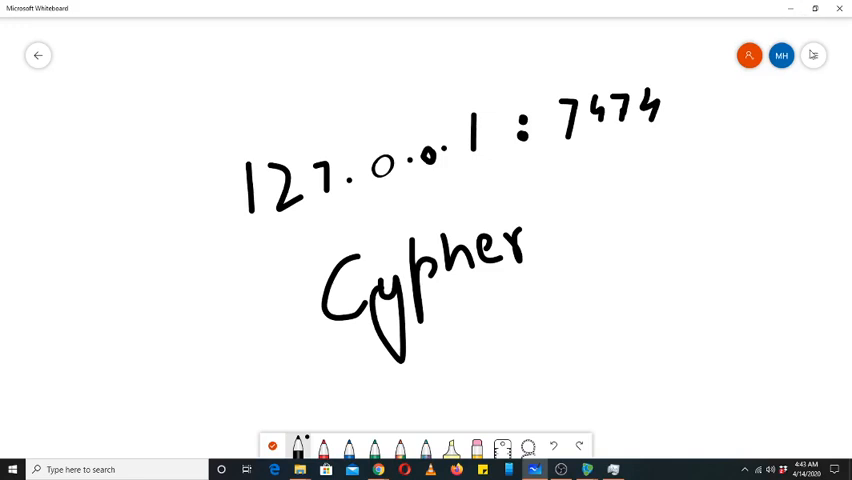
- Clear the whiteboard canvas through its settings menu before returning to Neo4j Browser
{"action": "left_click", "coordinate": [813, 55]}
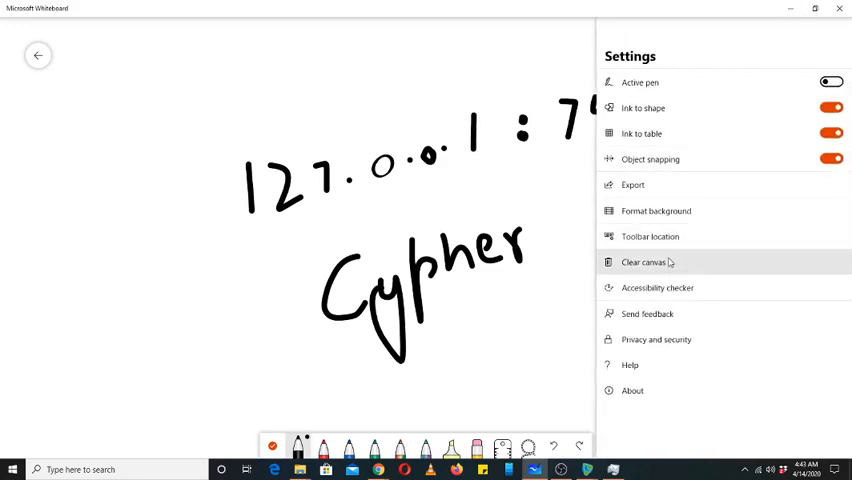
{"action": "left_click", "coordinate": [643, 262]}
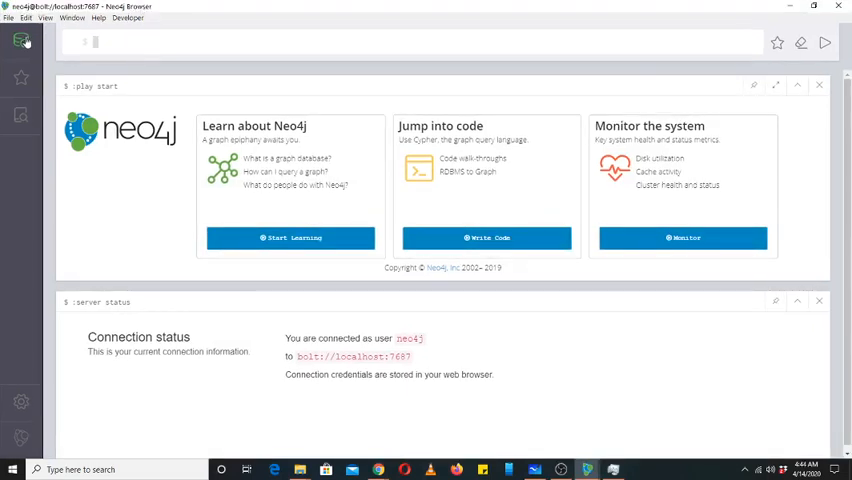
{"action": "mouse_move", "coordinate": [20, 42]}
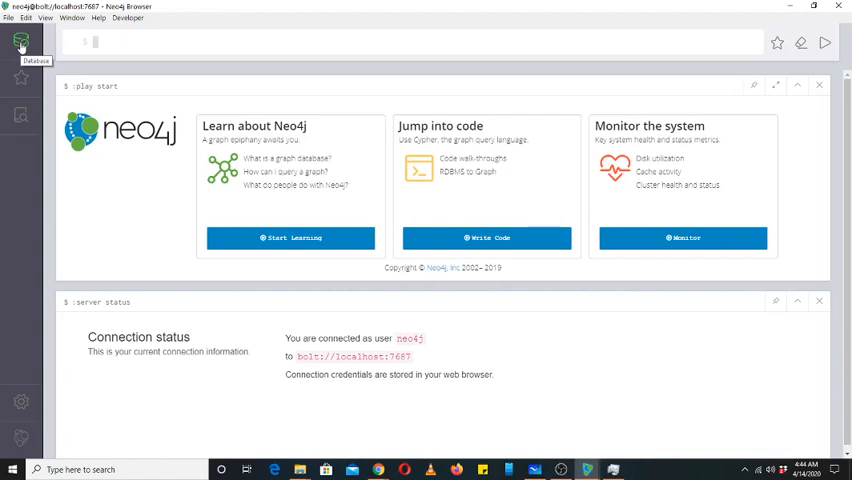
- Open the Database Information drawer, showing no labels, relationship types or property keys
{"action": "left_click", "coordinate": [20, 43]}
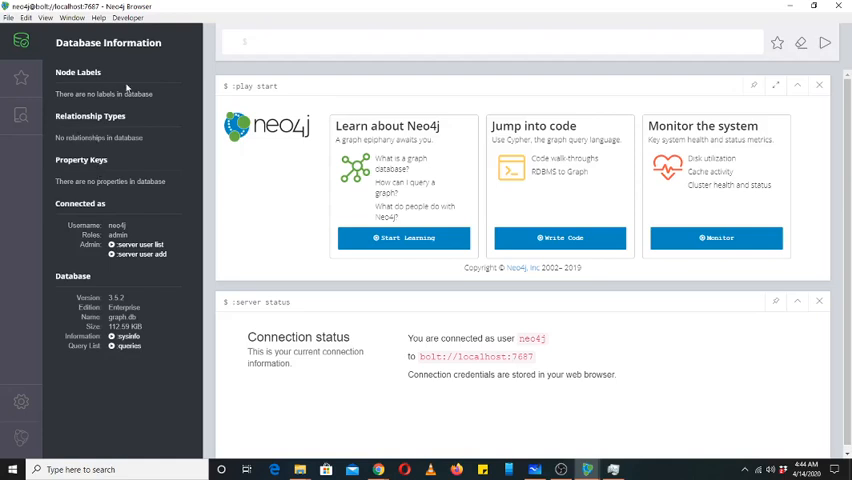
{"action": "mouse_move", "coordinate": [157, 92]}
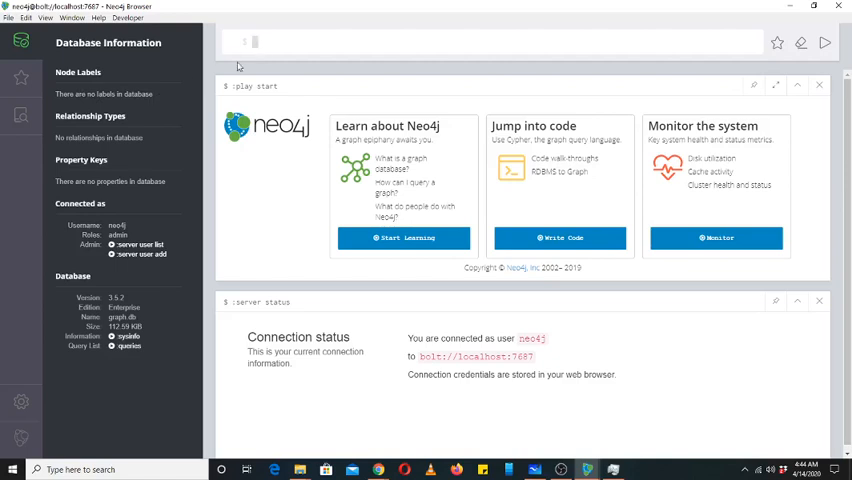
{"action": "mouse_move", "coordinate": [228, 64]}
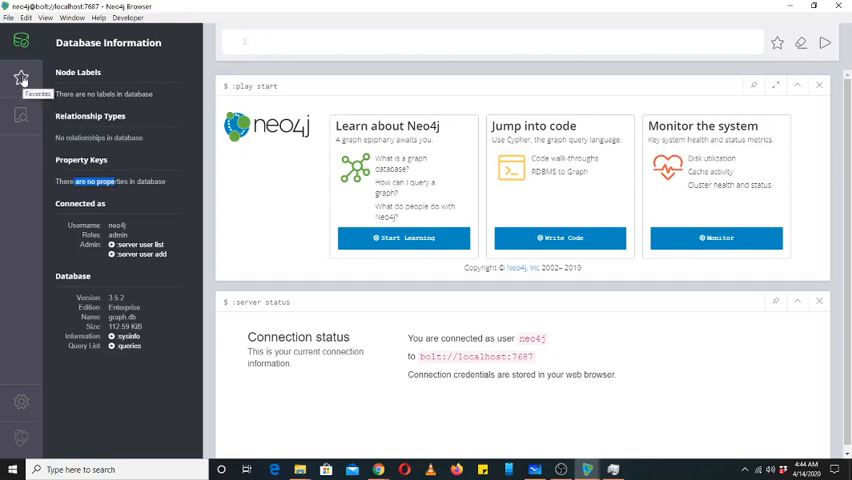
- Browse saved scripts, expand Basic Queries, and load Hello World! into the editor
{"action": "left_click", "coordinate": [20, 78]}
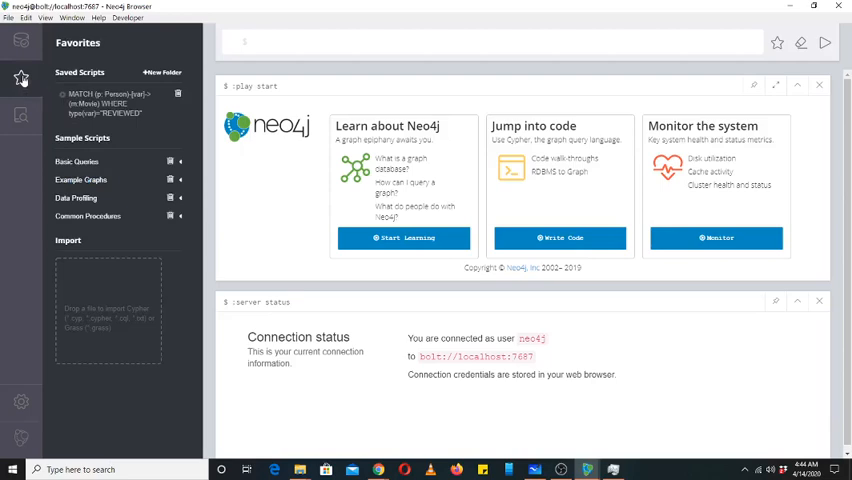
{"action": "mouse_move", "coordinate": [28, 85]}
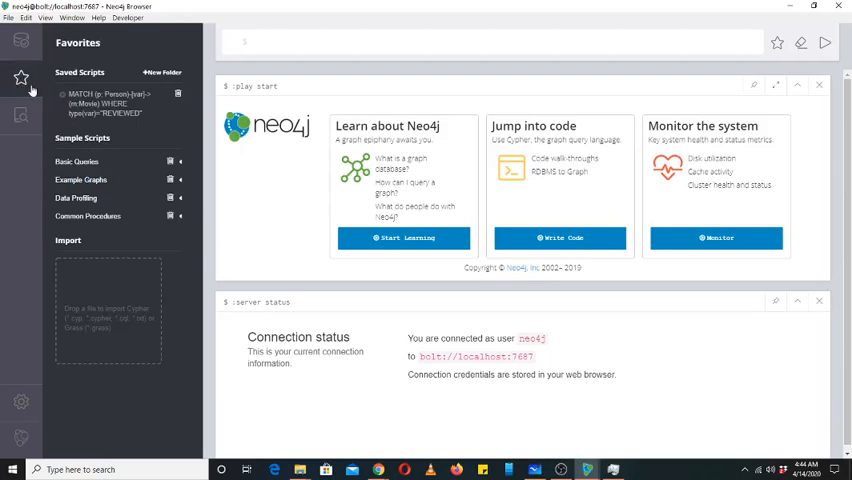
{"action": "mouse_move", "coordinate": [135, 115]}
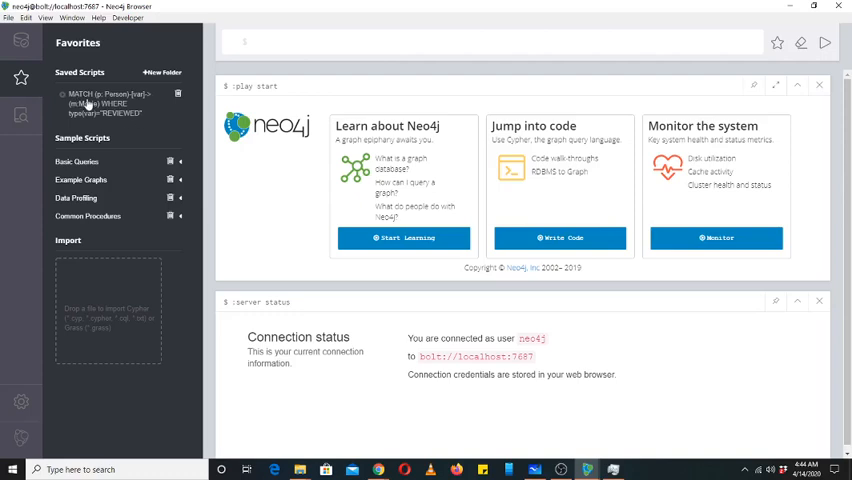
{"action": "left_click", "coordinate": [105, 103]}
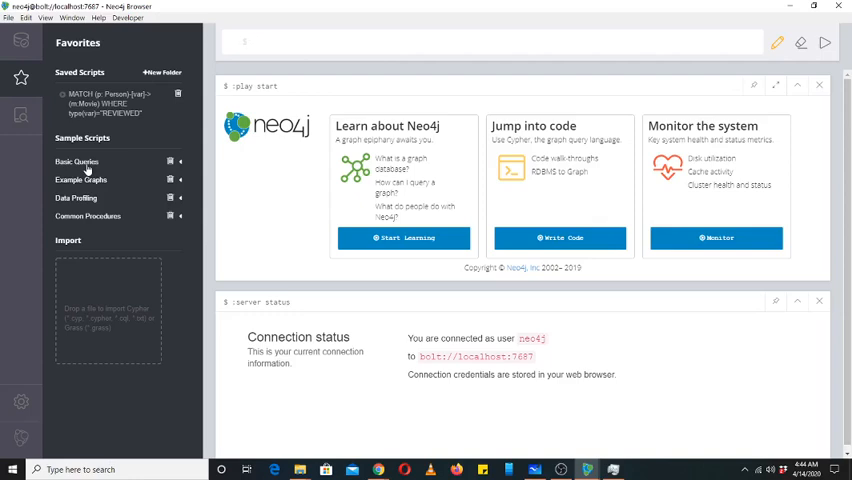
{"action": "left_click", "coordinate": [77, 161]}
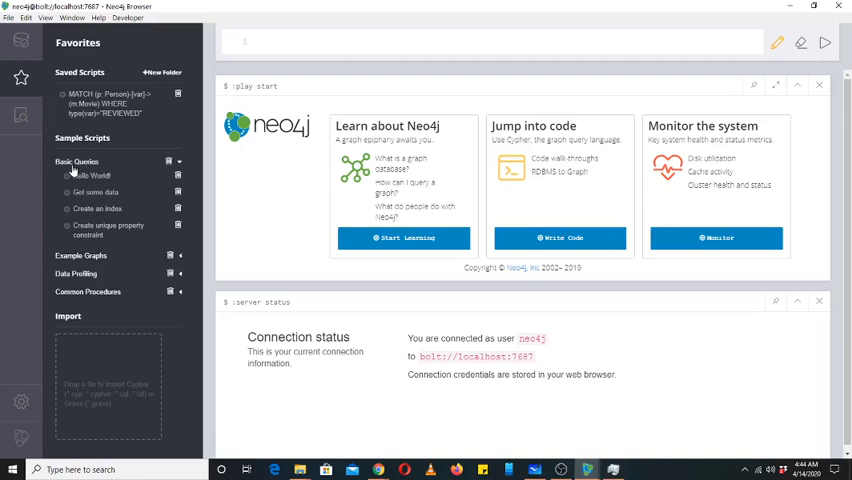
{"action": "left_click", "coordinate": [92, 176]}
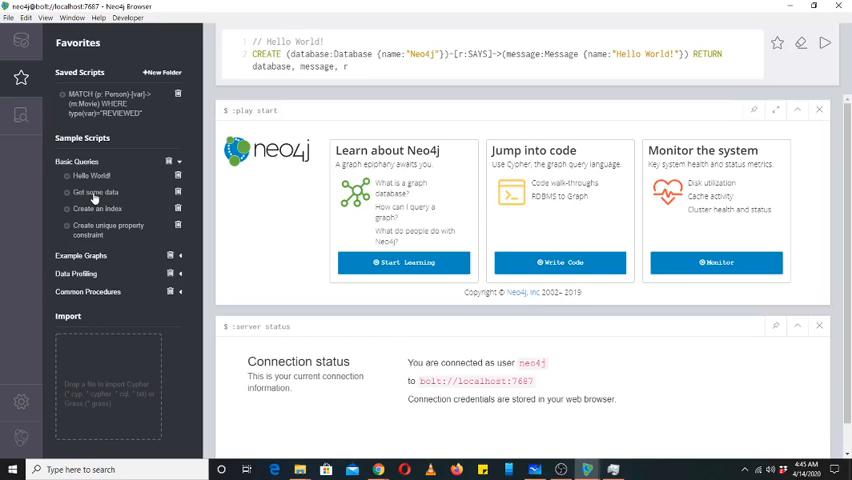
{"action": "mouse_move", "coordinate": [93, 258]}
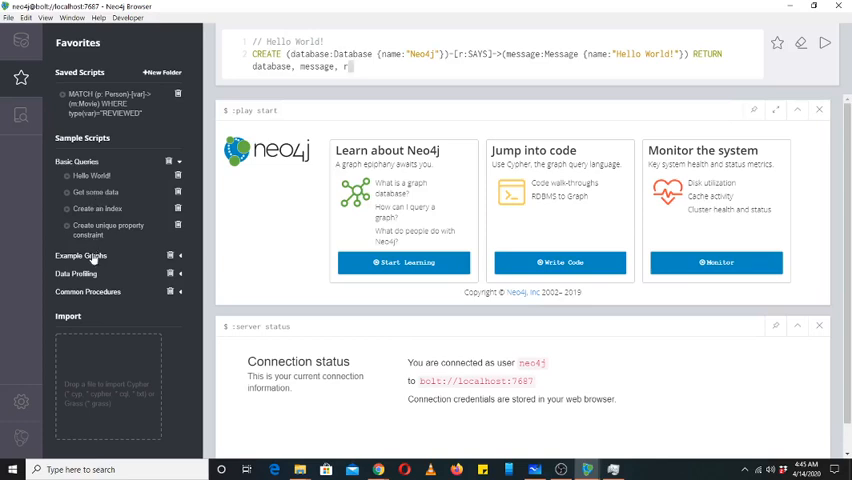
- Load the Movie Graph command ':play movie-graph' and expand Common Procedures
{"action": "left_click", "coordinate": [80, 243]}
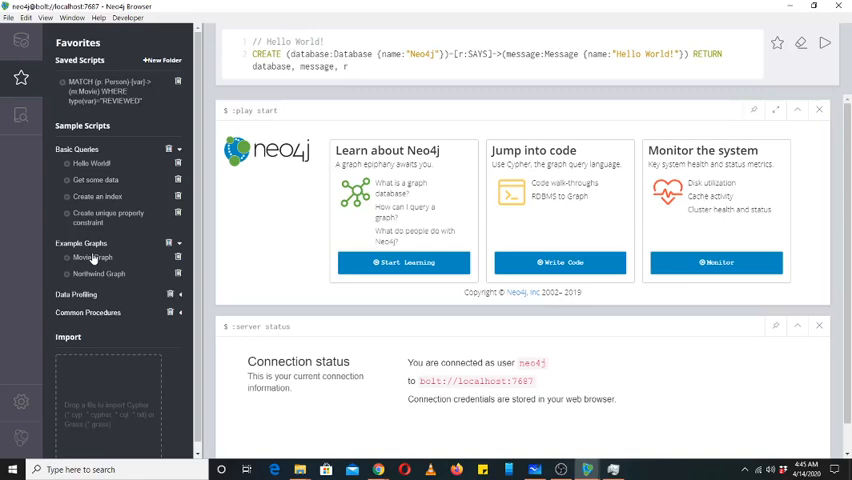
{"action": "mouse_move", "coordinate": [95, 259]}
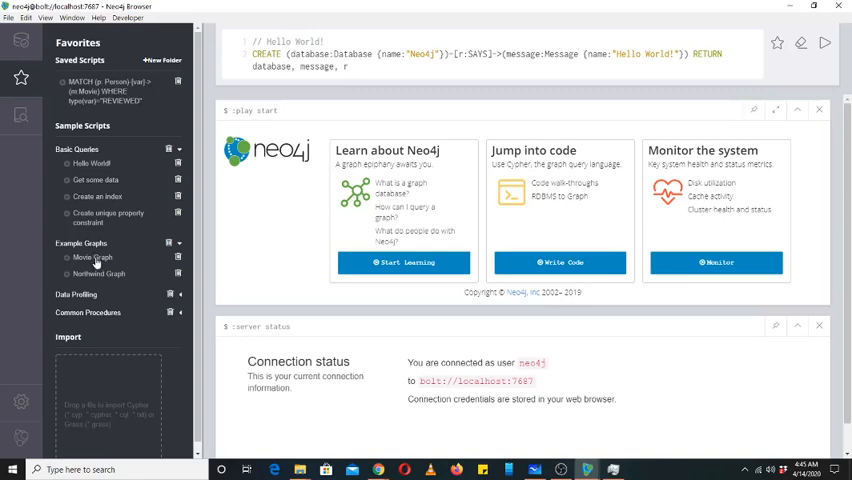
{"action": "left_click", "coordinate": [91, 258]}
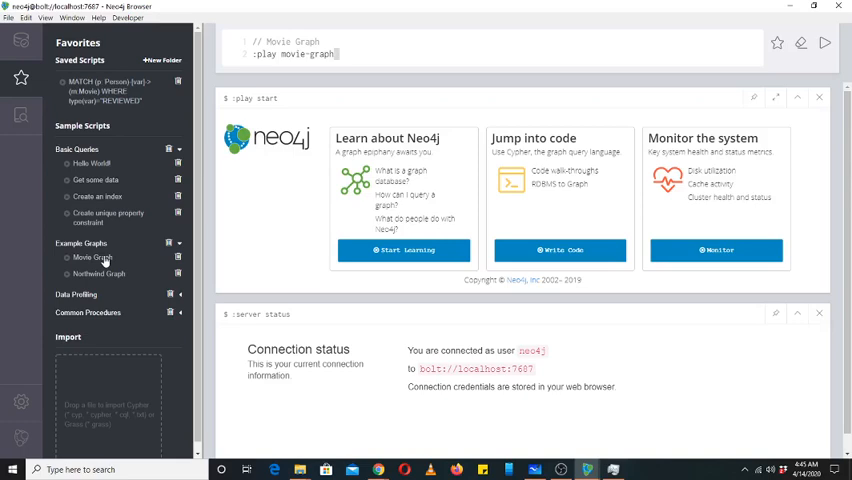
{"action": "mouse_move", "coordinate": [103, 280]}
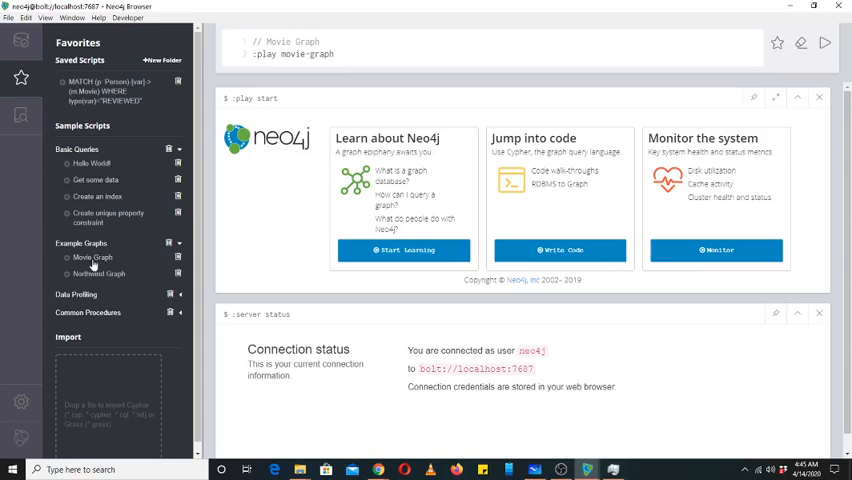
{"action": "mouse_move", "coordinate": [90, 257]}
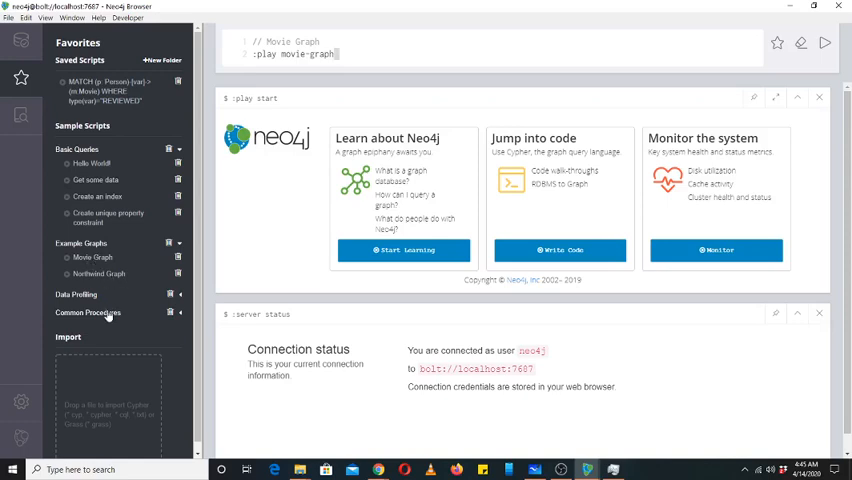
{"action": "left_click", "coordinate": [87, 312]}
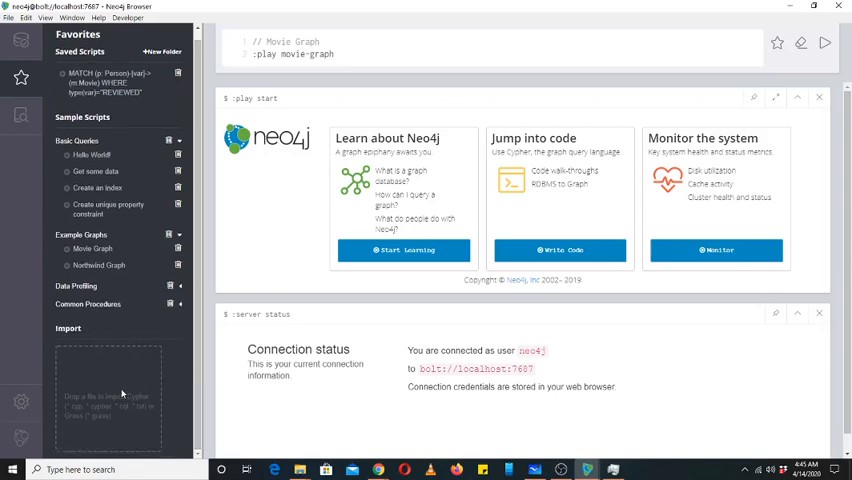
{"action": "mouse_move", "coordinate": [143, 432]}
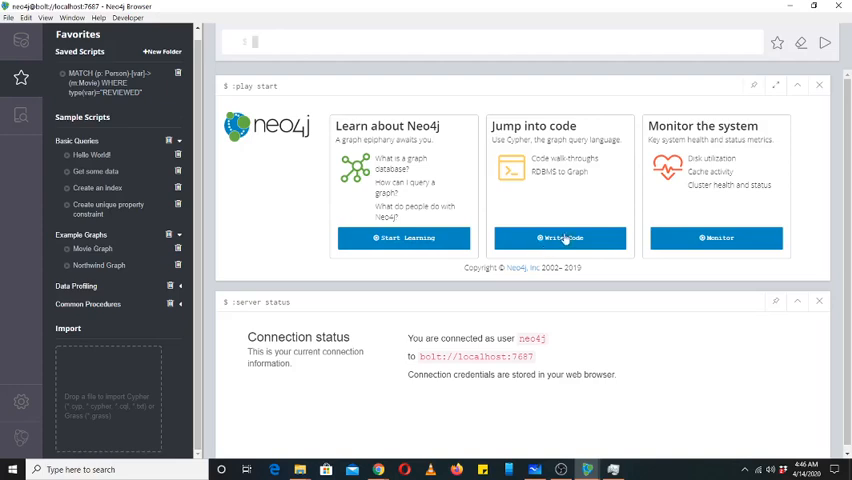
{"action": "mouse_move", "coordinate": [665, 247]}
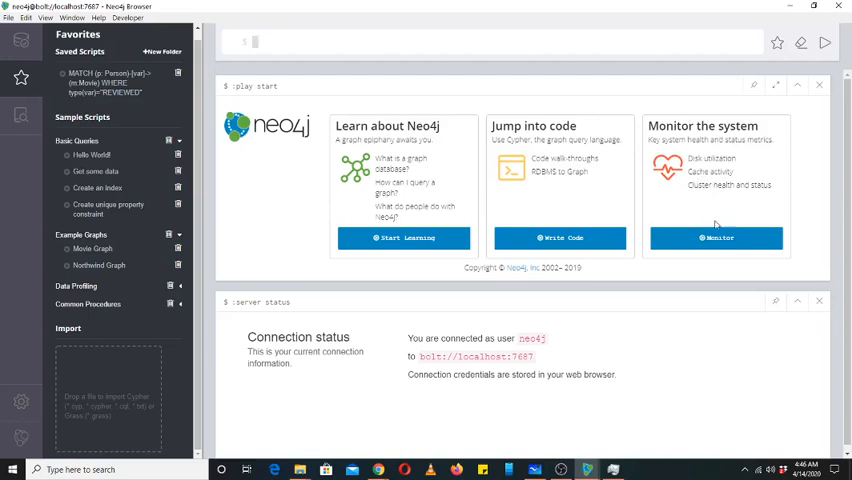
{"action": "mouse_move", "coordinate": [635, 209]}
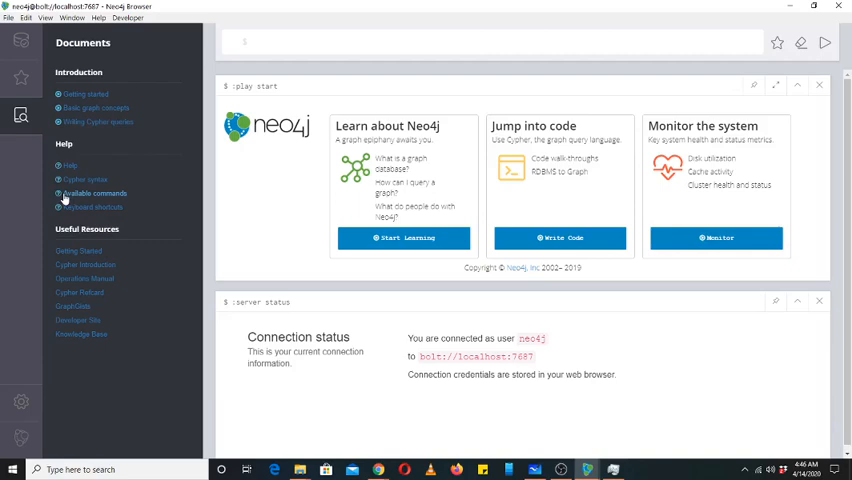
{"action": "mouse_move", "coordinate": [80, 211]}
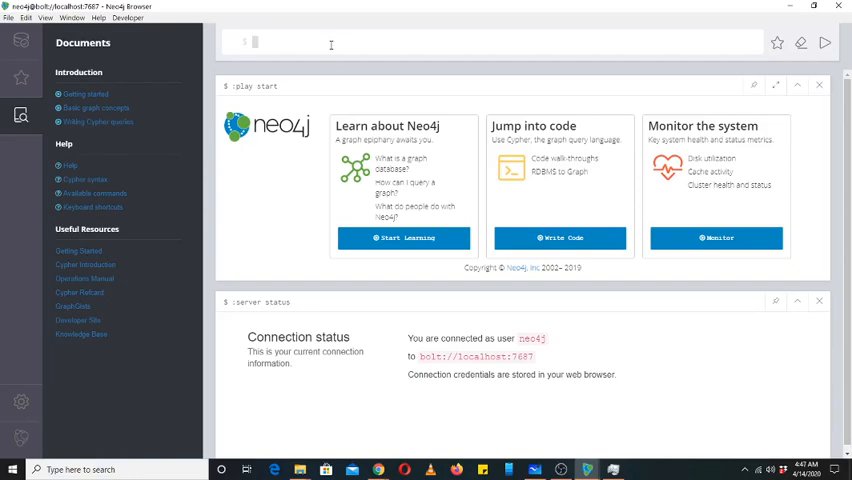
- Switch from Neo4j Browser to the blank Microsoft Whiteboard window
{"action": "key", "text": "alt+tab"}
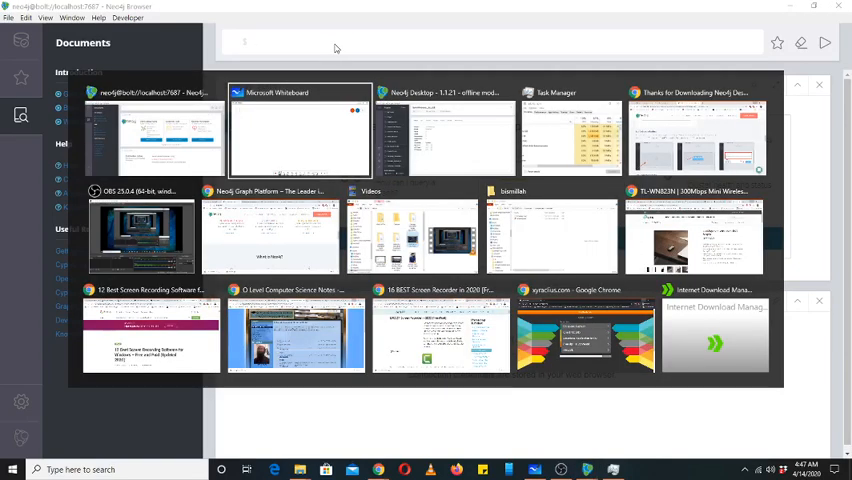
{"action": "left_click", "coordinate": [298, 130]}
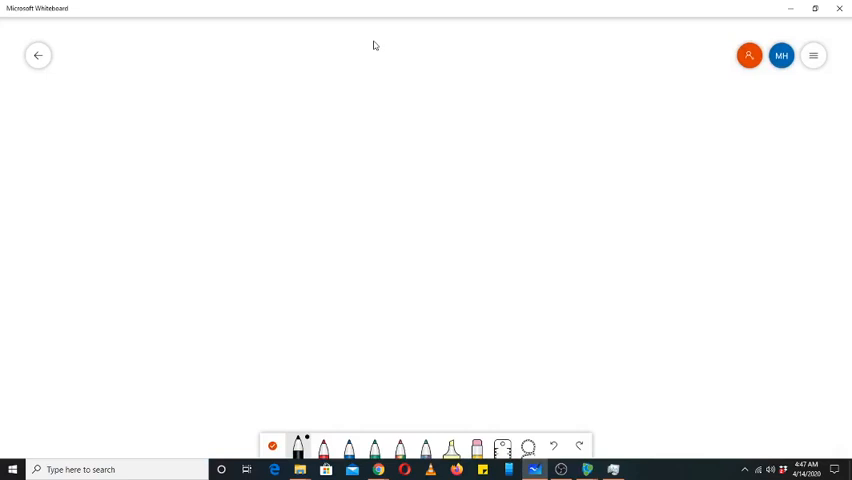